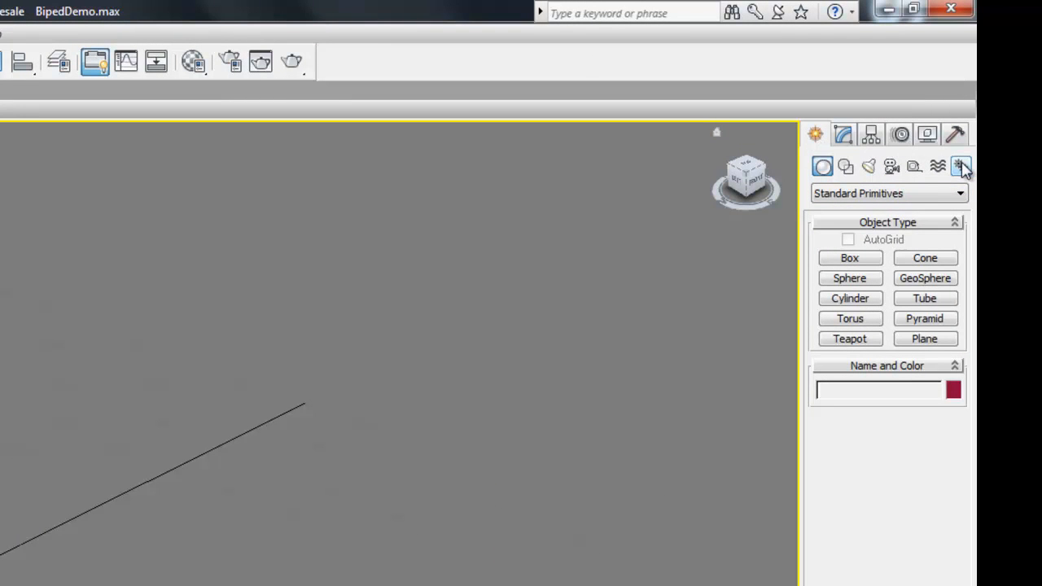
Build a biped skeleton standing at the scene centre with the Systems Biped tool.
click(961, 166)
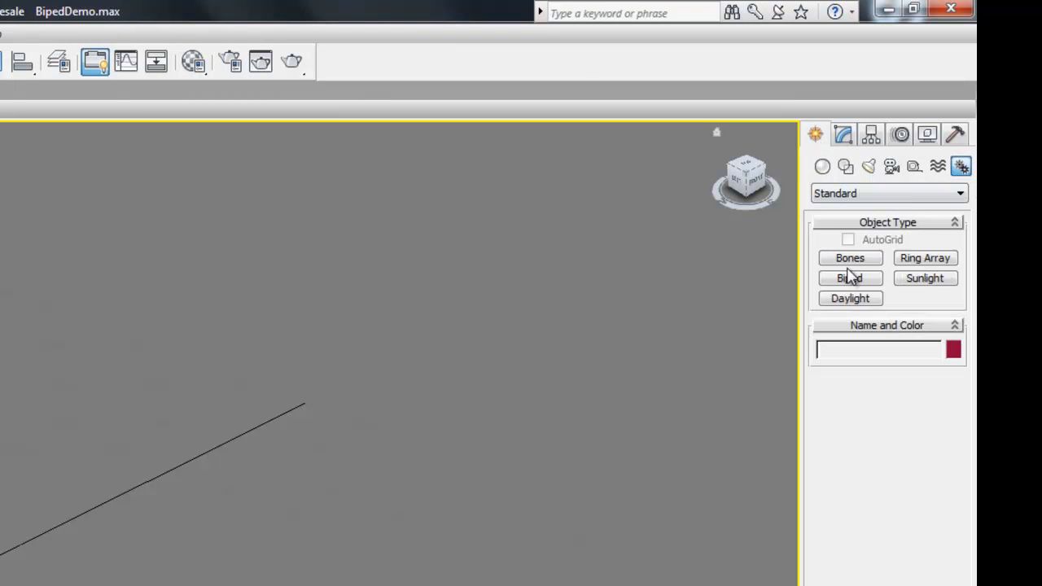
click(849, 277)
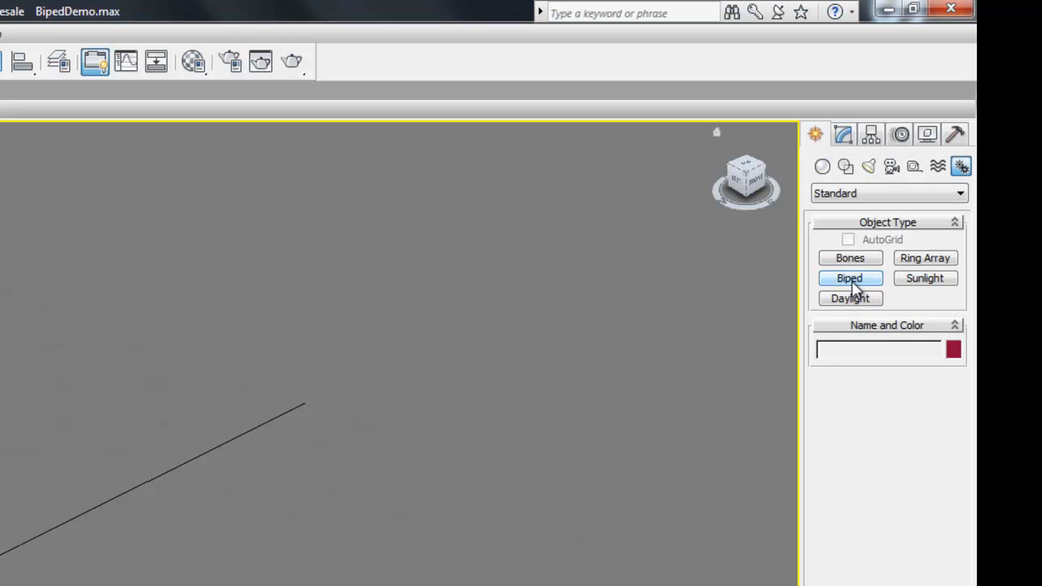
click(849, 278)
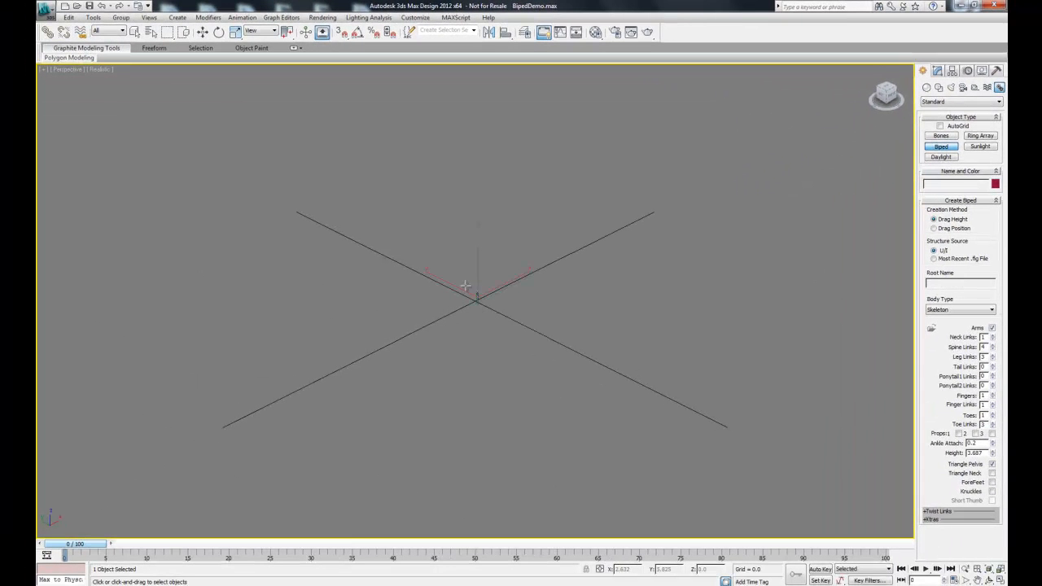
drag(477, 301, 477, 277)
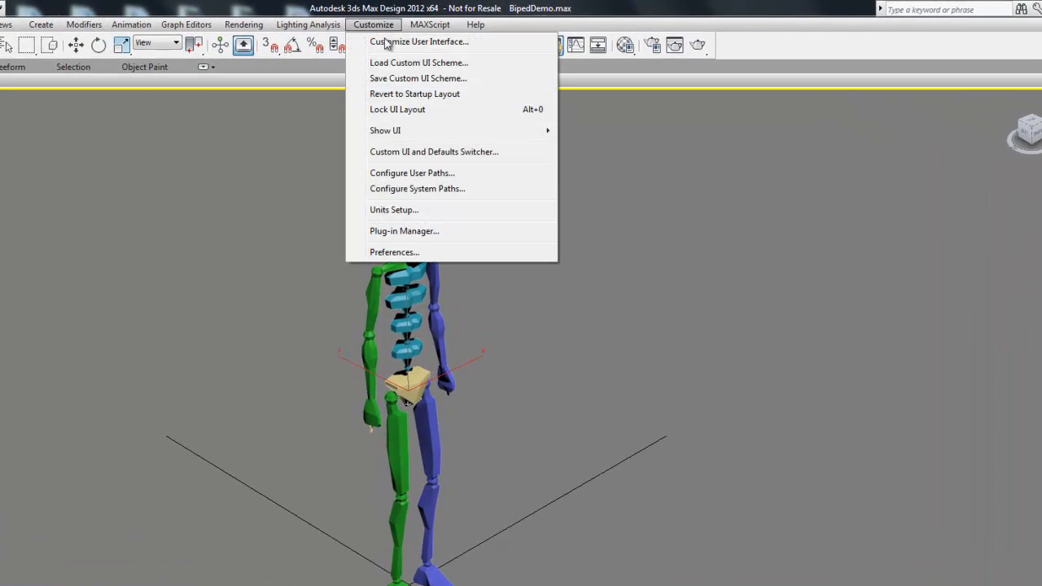
click(394, 210)
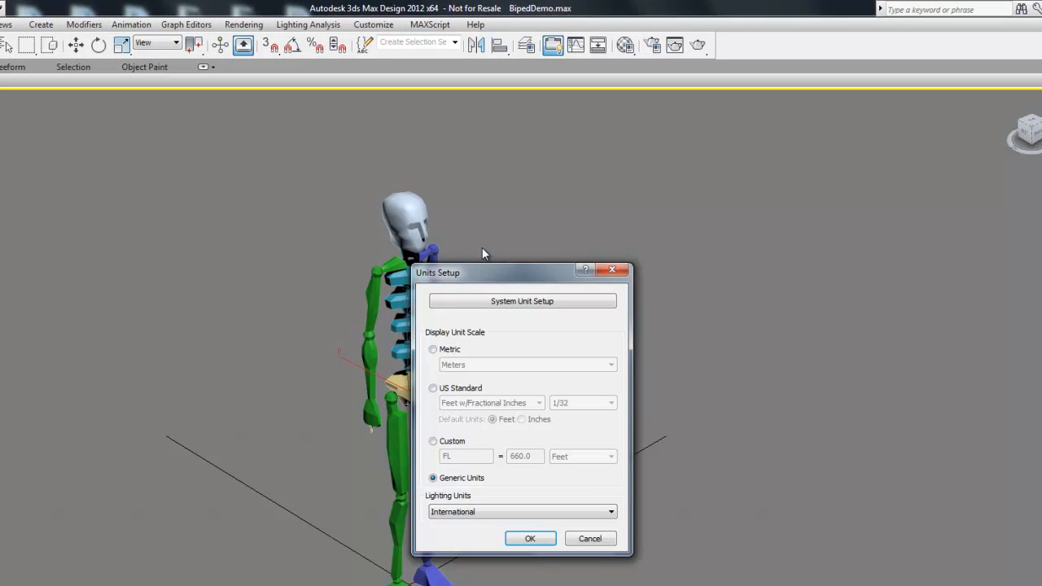
click(521, 301)
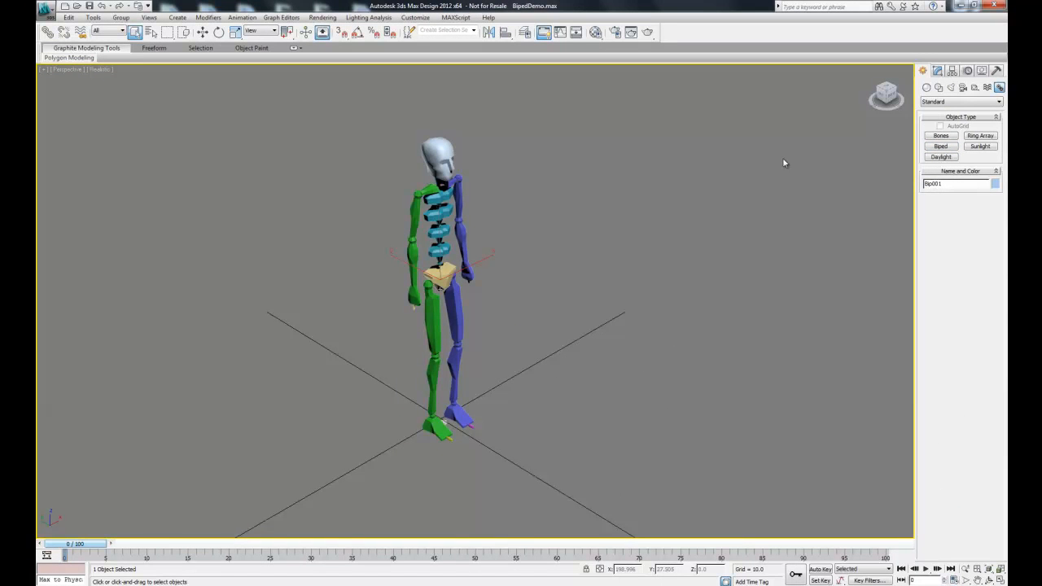
mouse_move(969, 81)
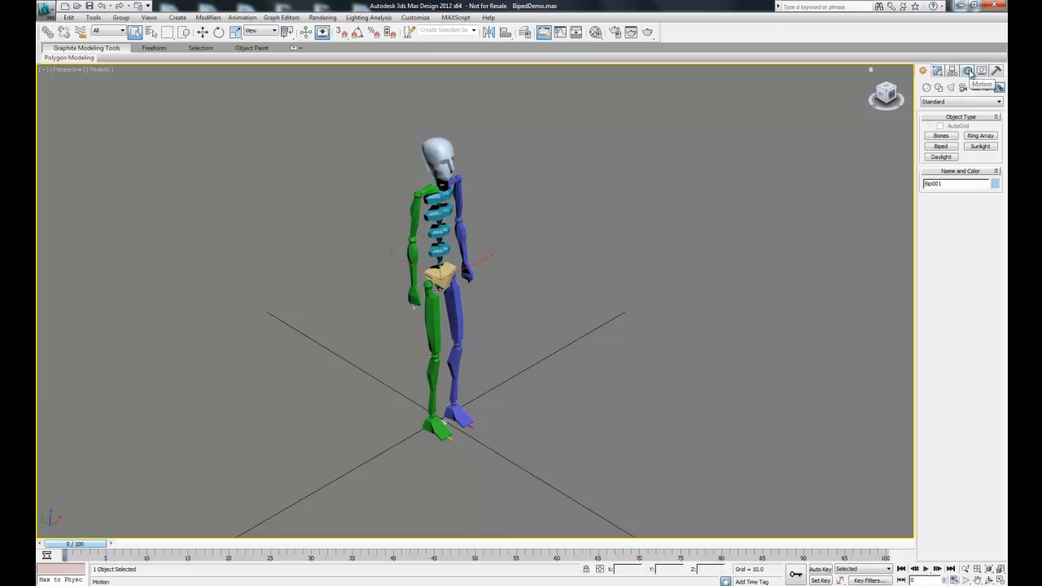
Select the biped's pelvis in the Motion panel and turn on Footstep Mode.
click(968, 71)
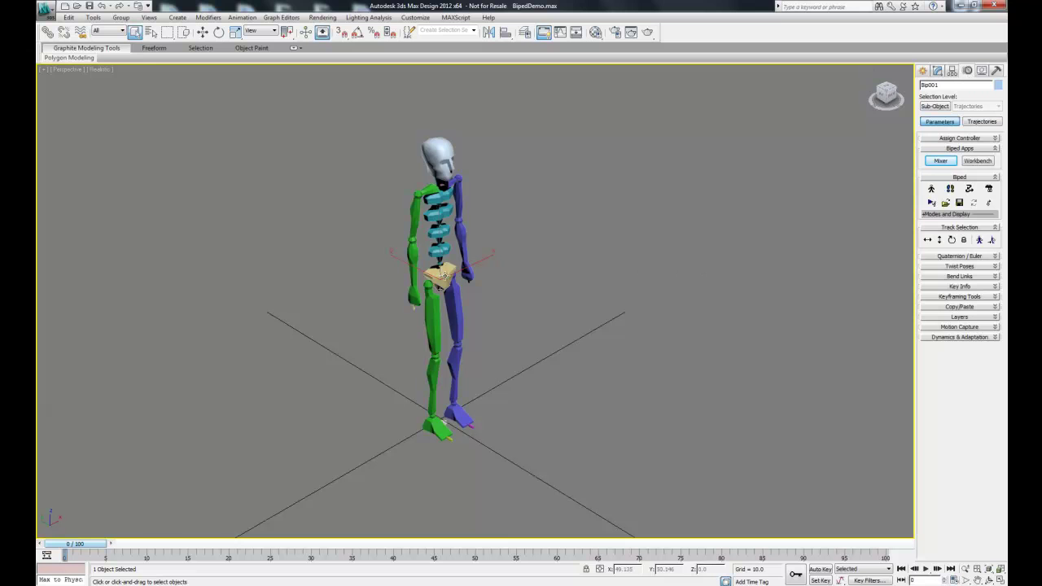
click(440, 277)
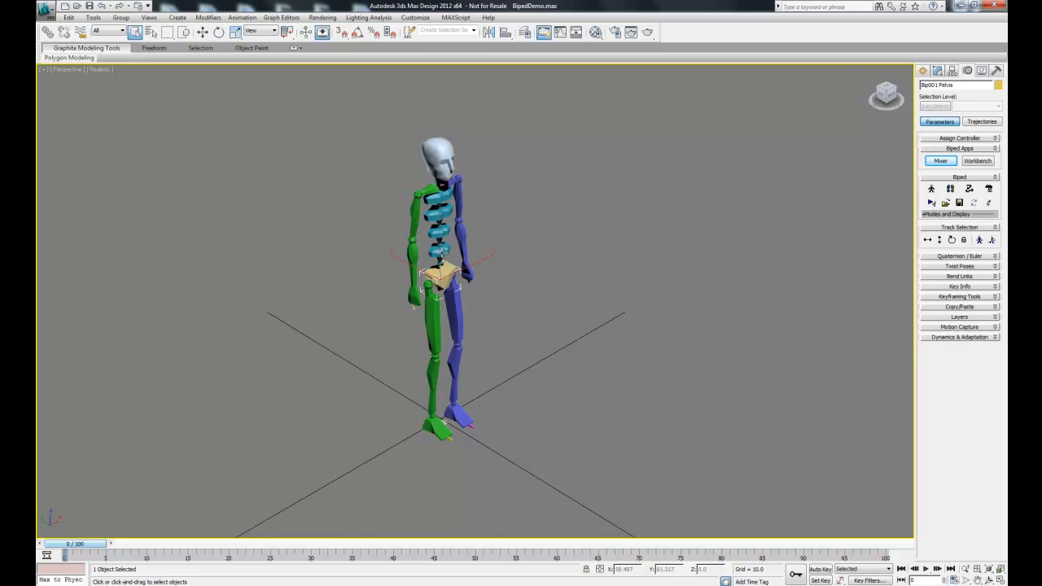
click(440, 252)
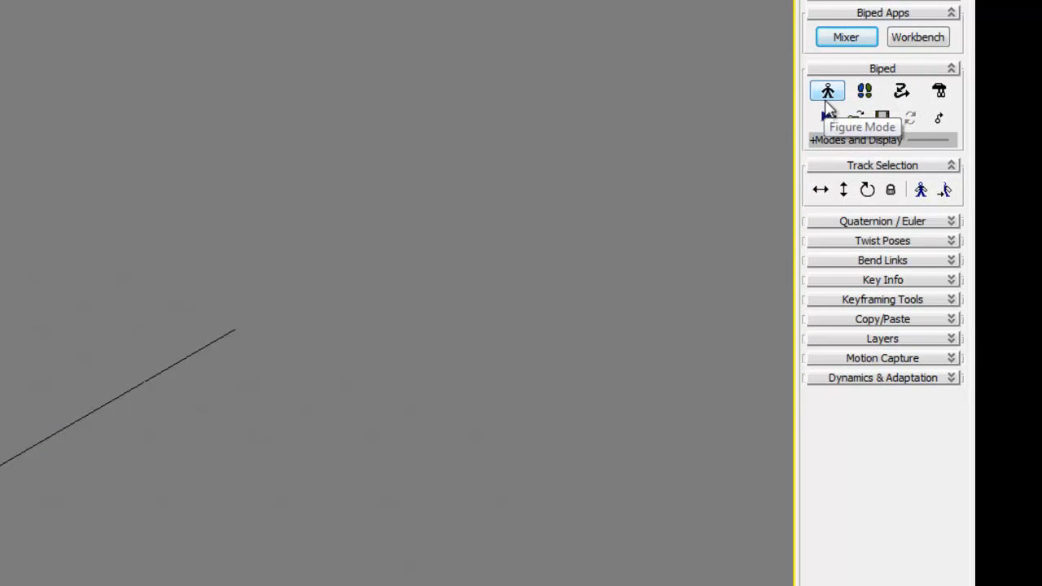
click(864, 90)
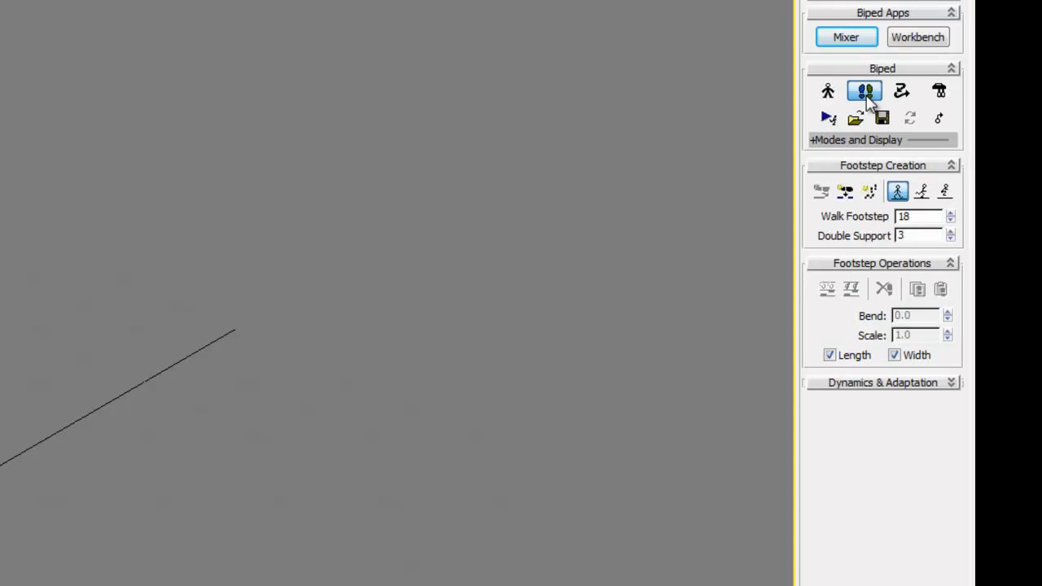
mouse_move(870, 191)
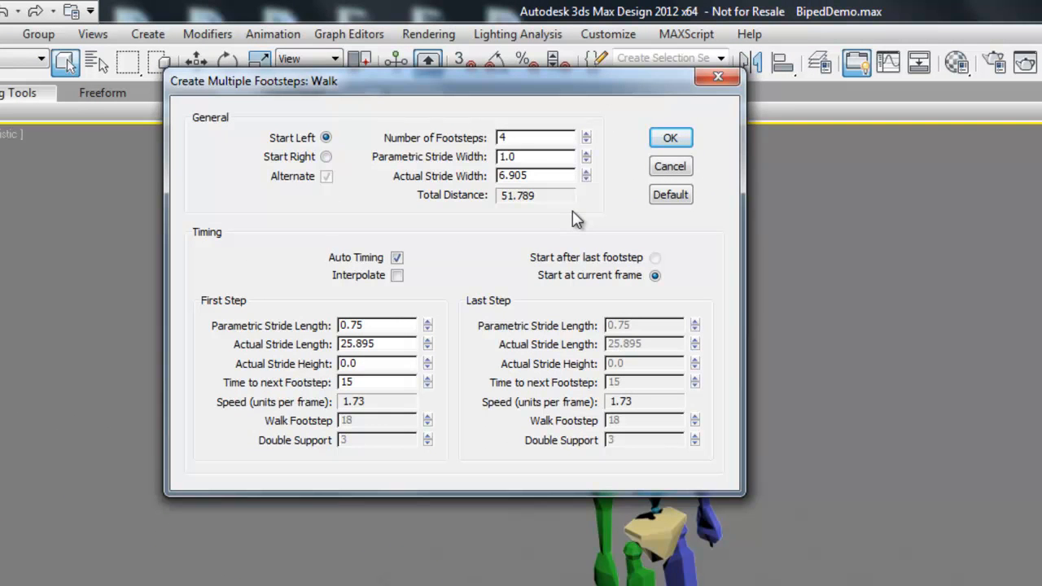
Create 20 walking footsteps with 20 frames between each footstep.
triple_click(535, 137)
text(20)
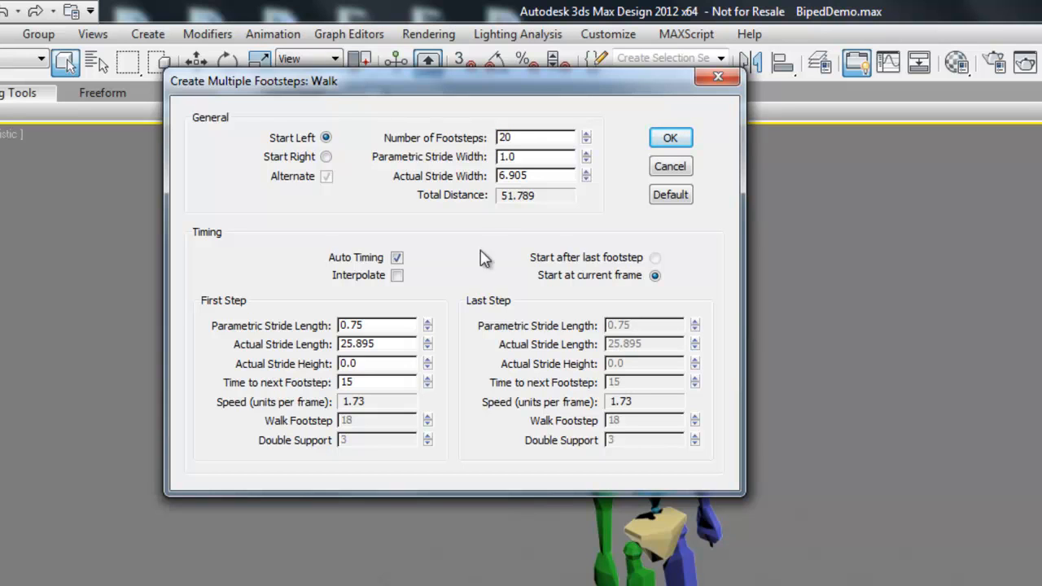
mouse_move(391, 385)
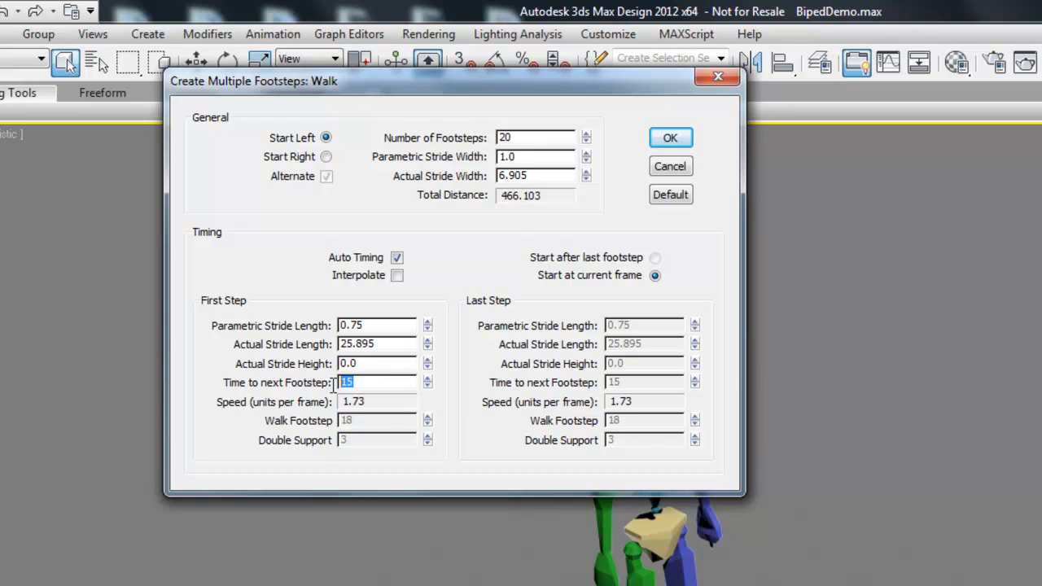
text(2)
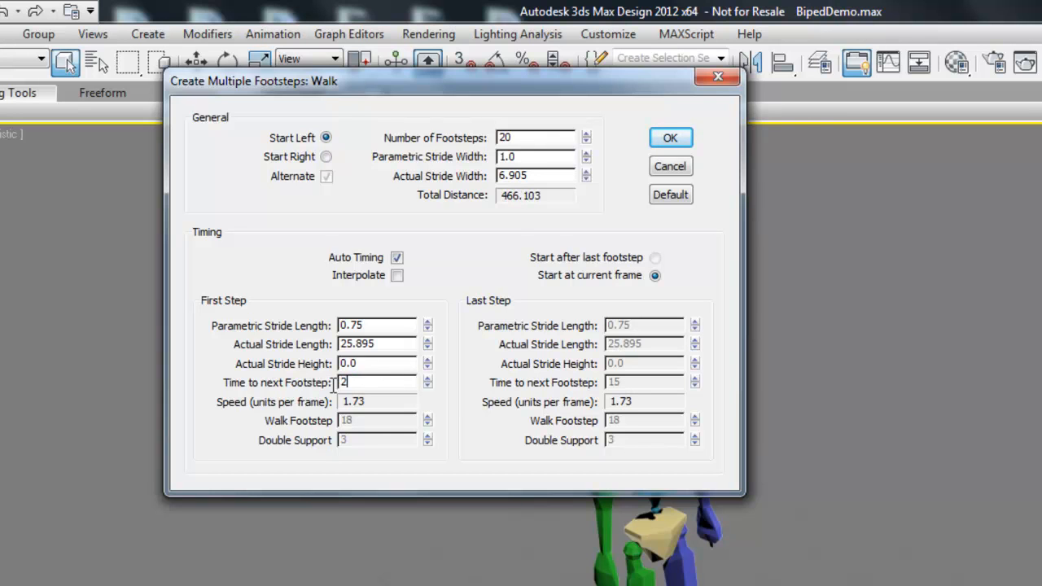
text(0)
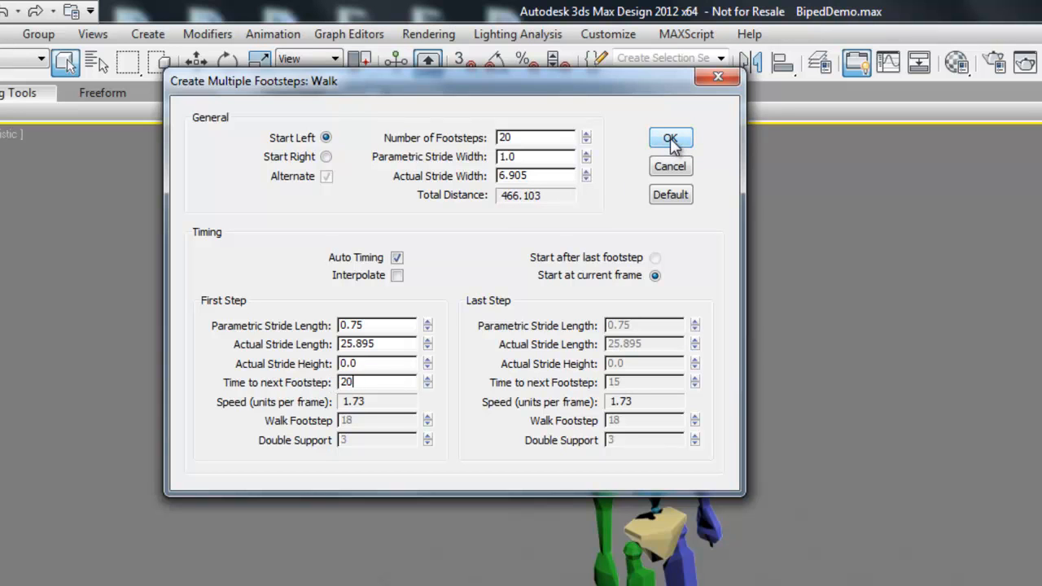
click(670, 137)
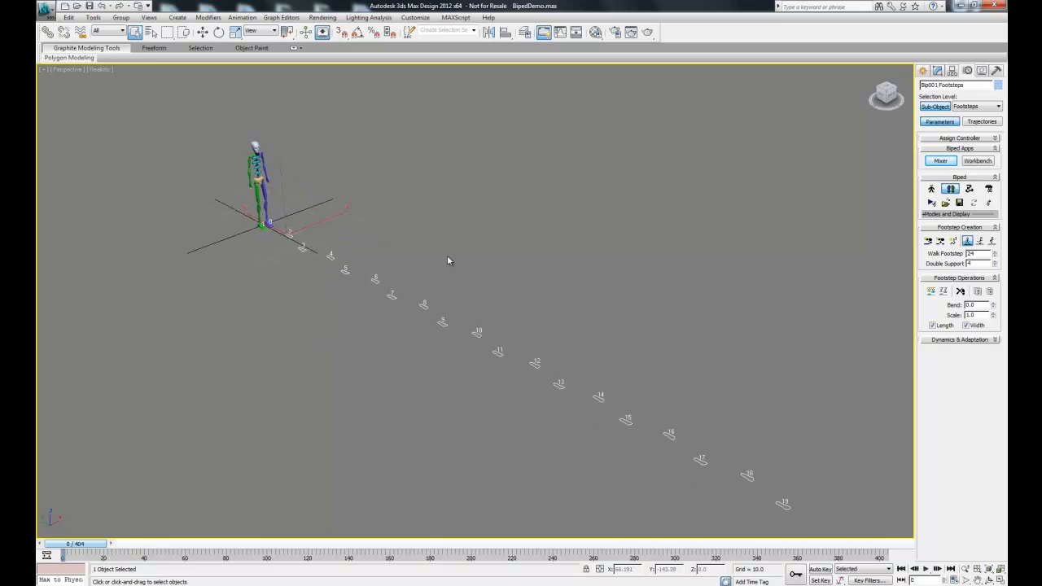
mouse_move(527, 280)
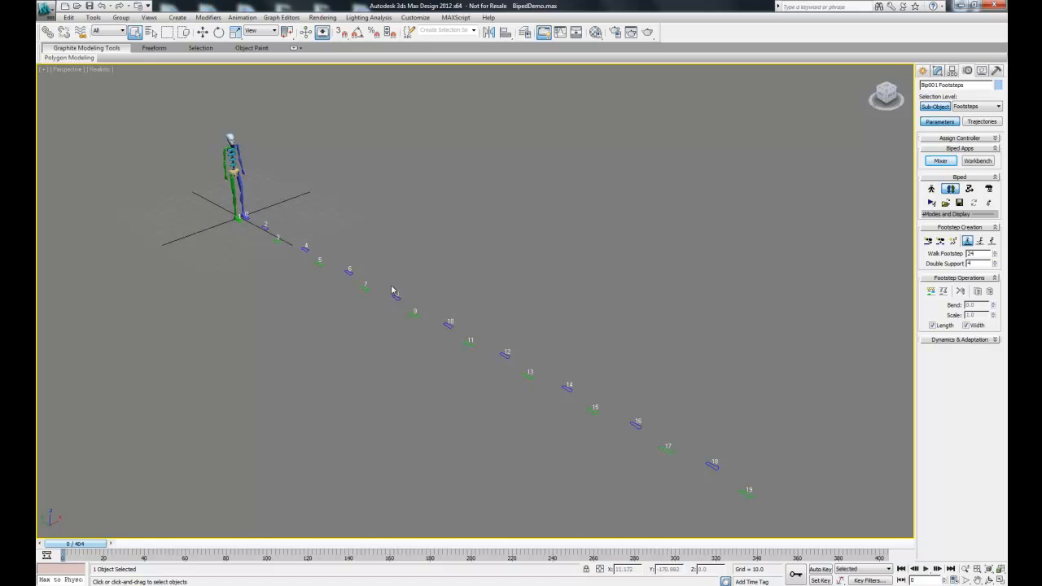
From a top view, rotate the later footsteps so the path turns.
drag(393, 284, 776, 482)
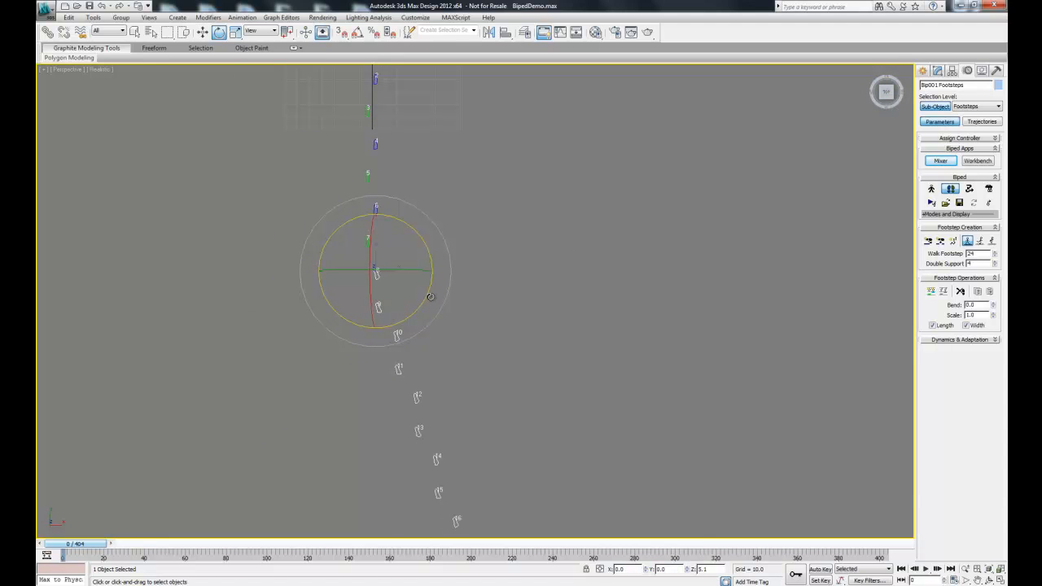
click(203, 31)
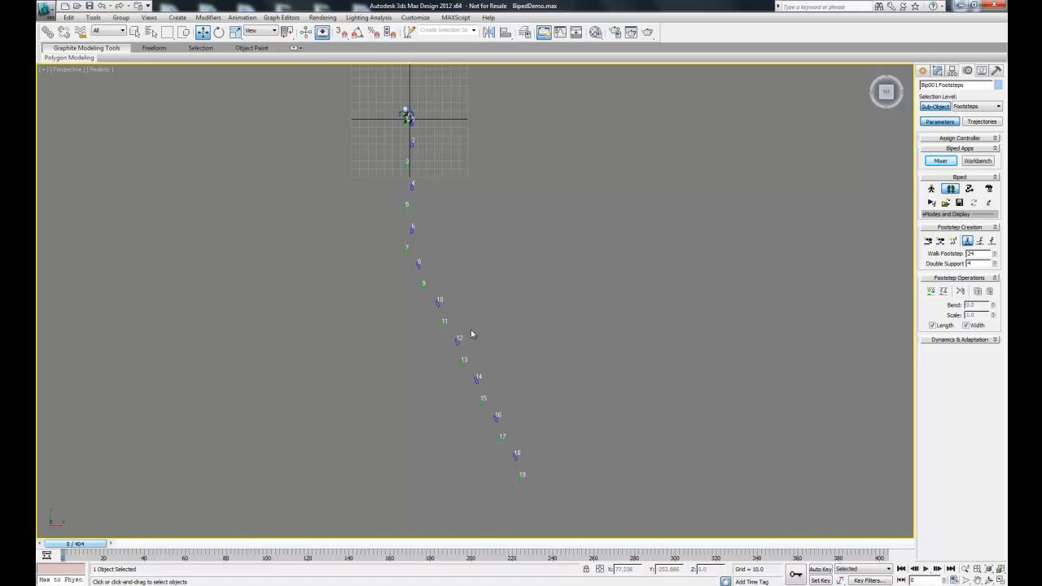
mouse_move(447, 332)
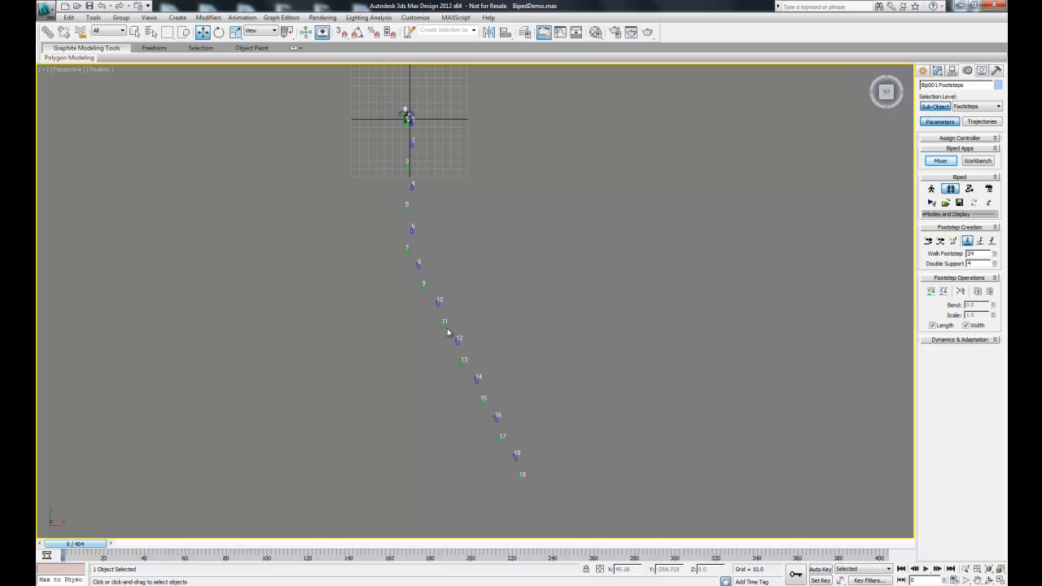
Move the final footstep 19 toward the right to bend the path's end.
drag(447, 332, 558, 462)
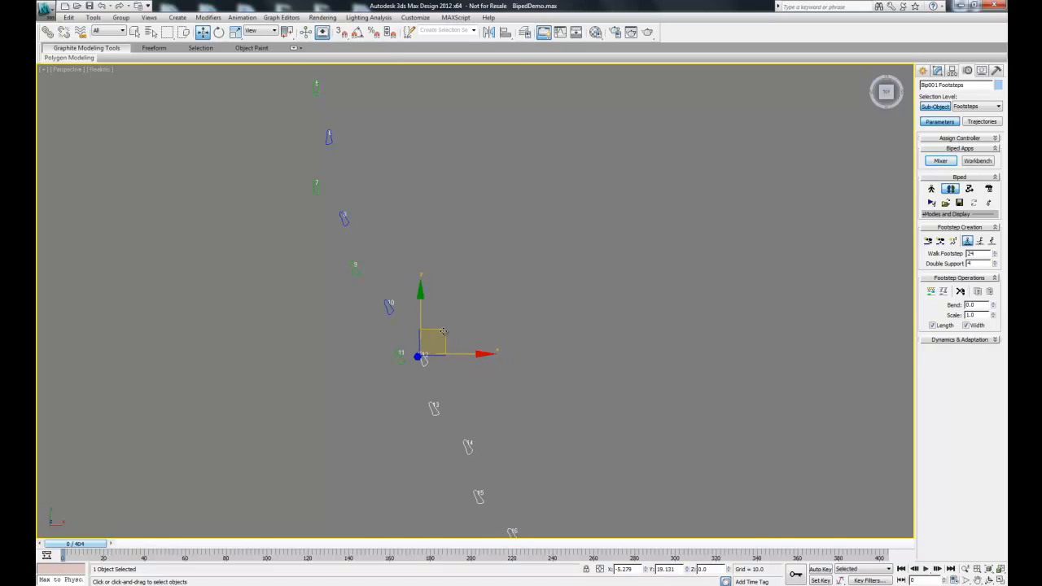
drag(434, 342, 426, 336)
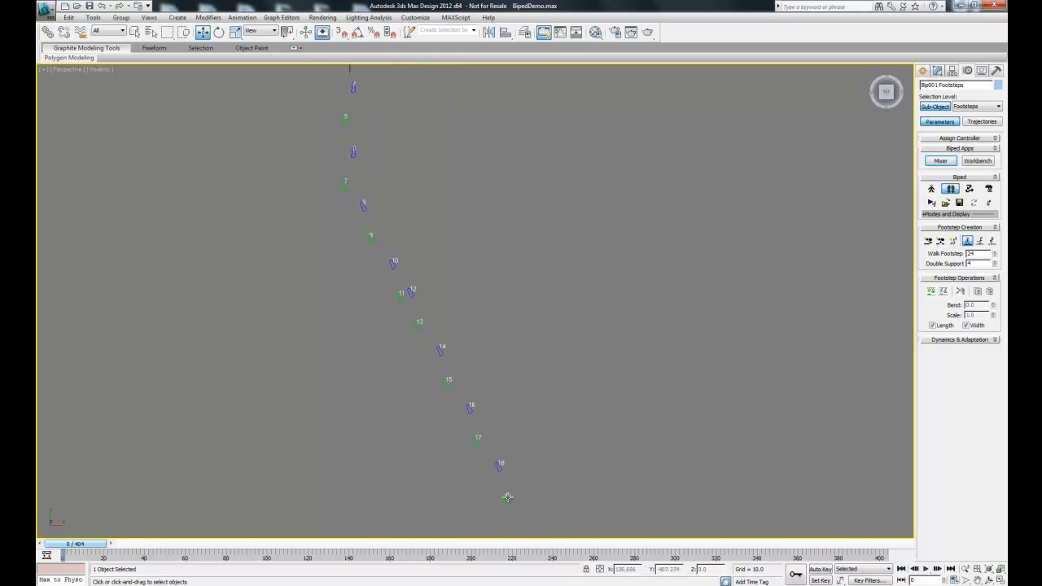
click(507, 498)
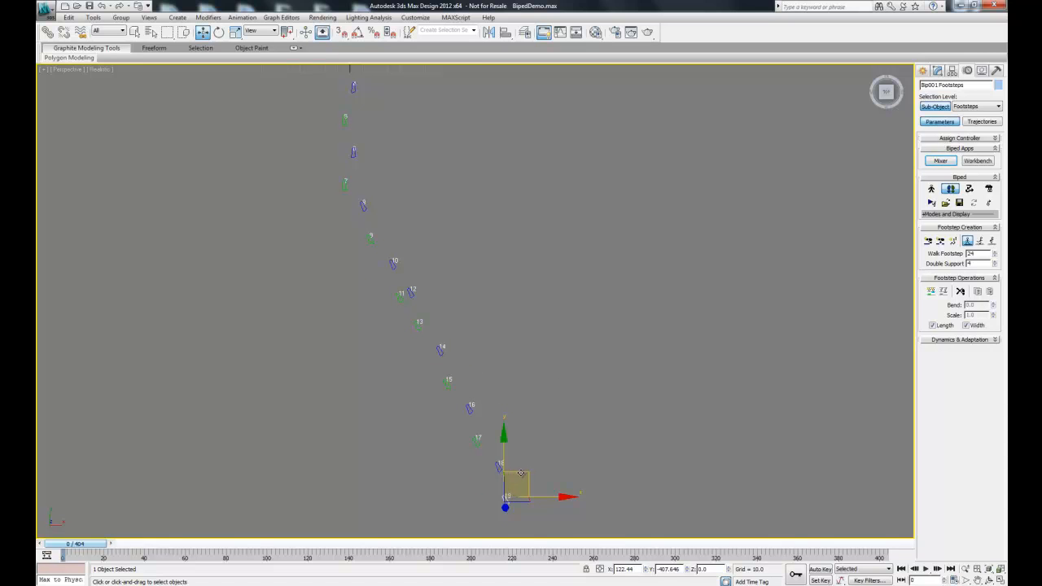
drag(505, 488, 490, 464)
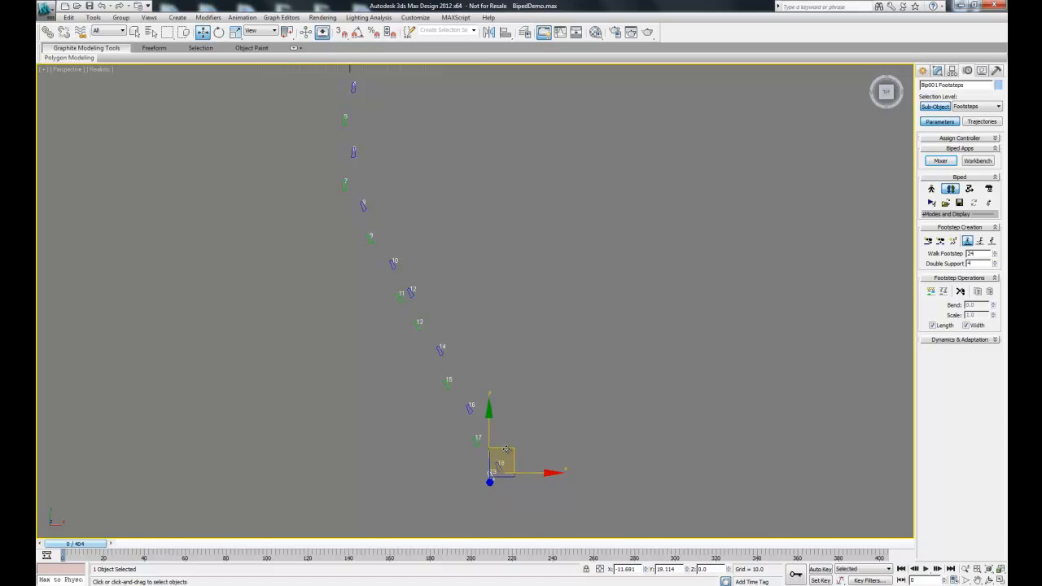
drag(505, 464, 500, 460)
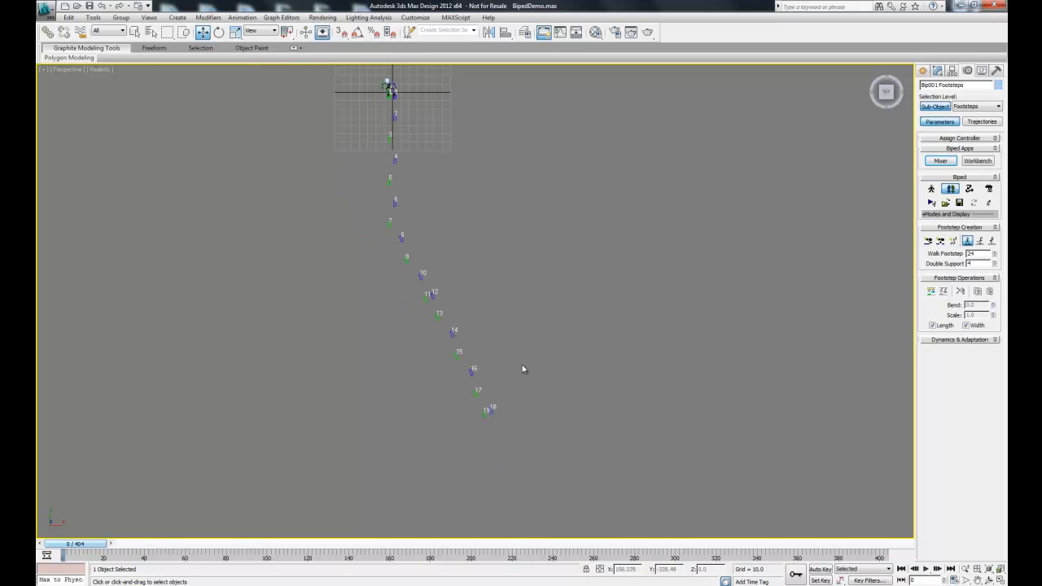
mouse_move(508, 356)
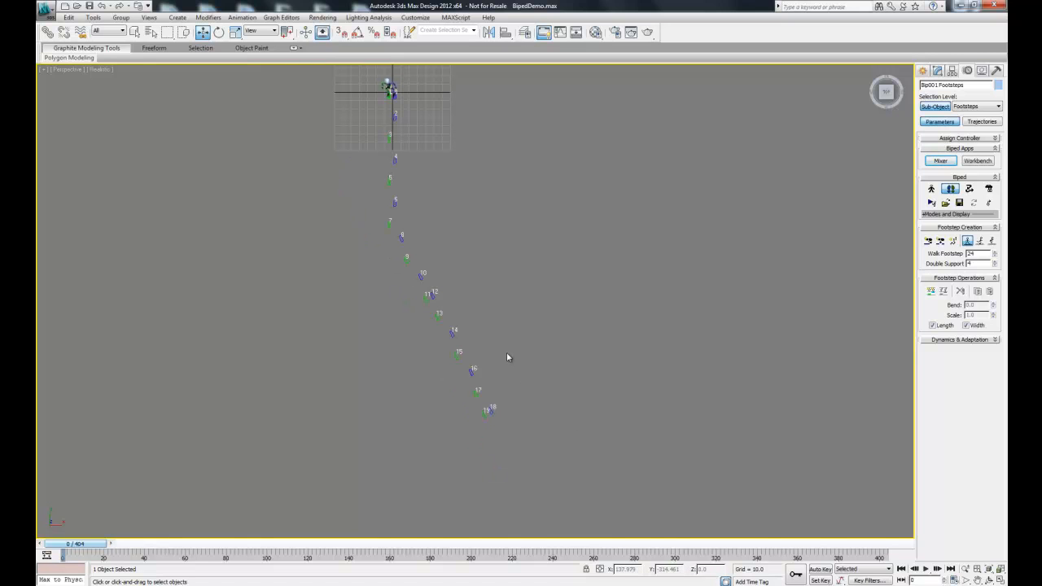
mouse_move(481, 296)
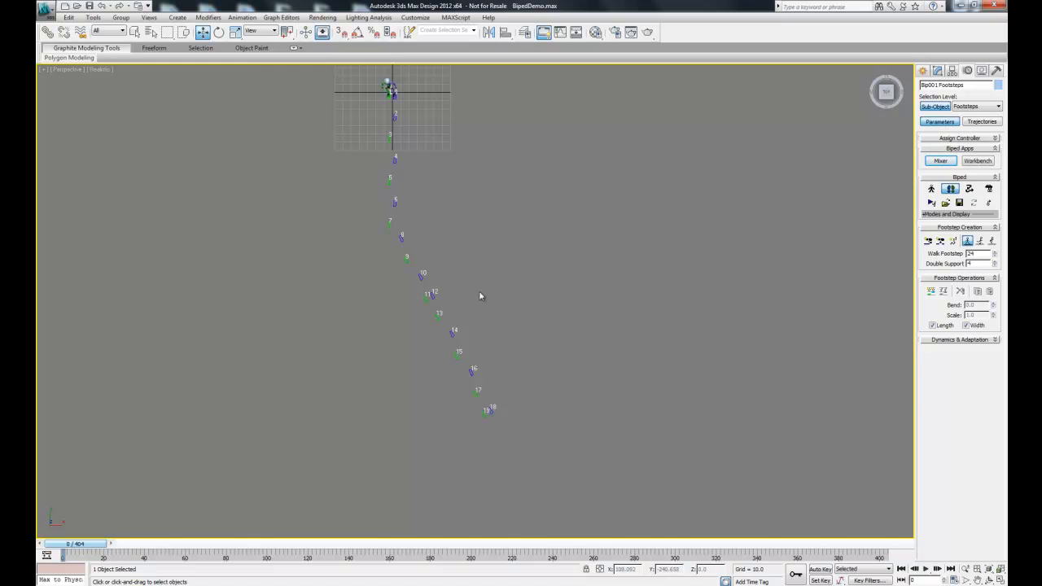
mouse_move(404, 86)
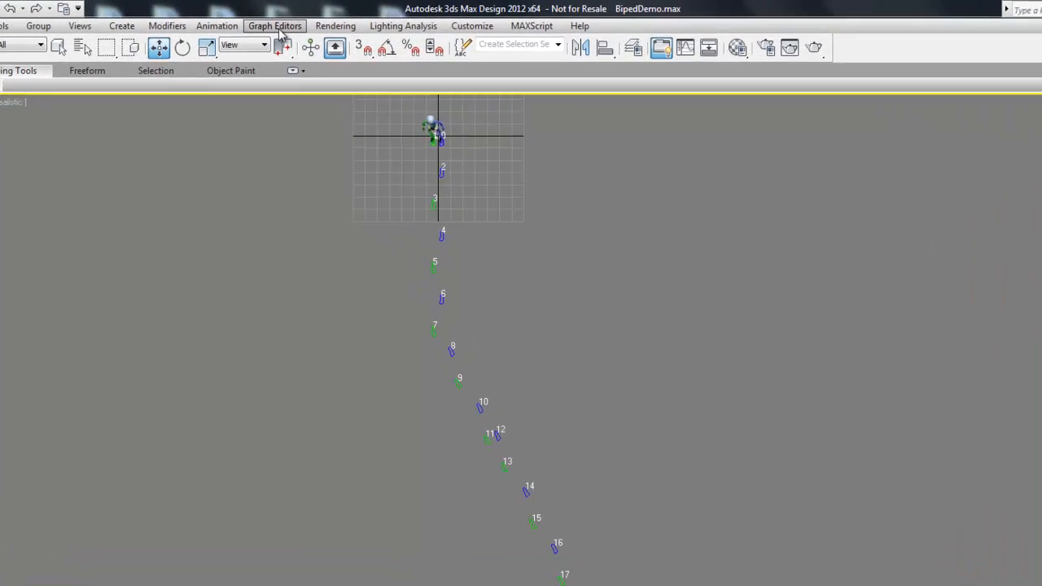
Open Track View - Dope Sheet and expand Bip001 Footsteps to show its footstep keys.
click(274, 25)
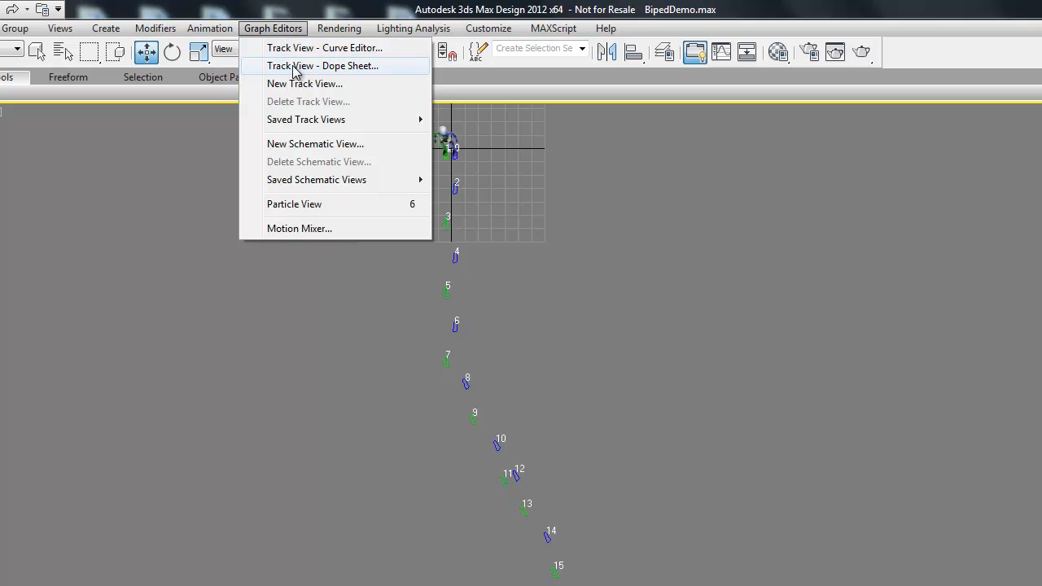
click(322, 66)
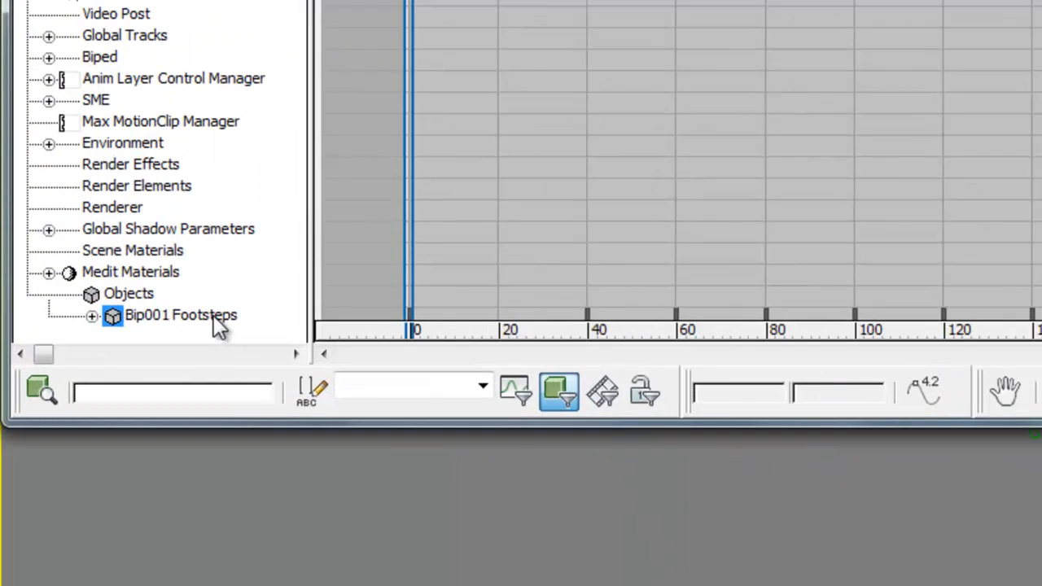
click(179, 315)
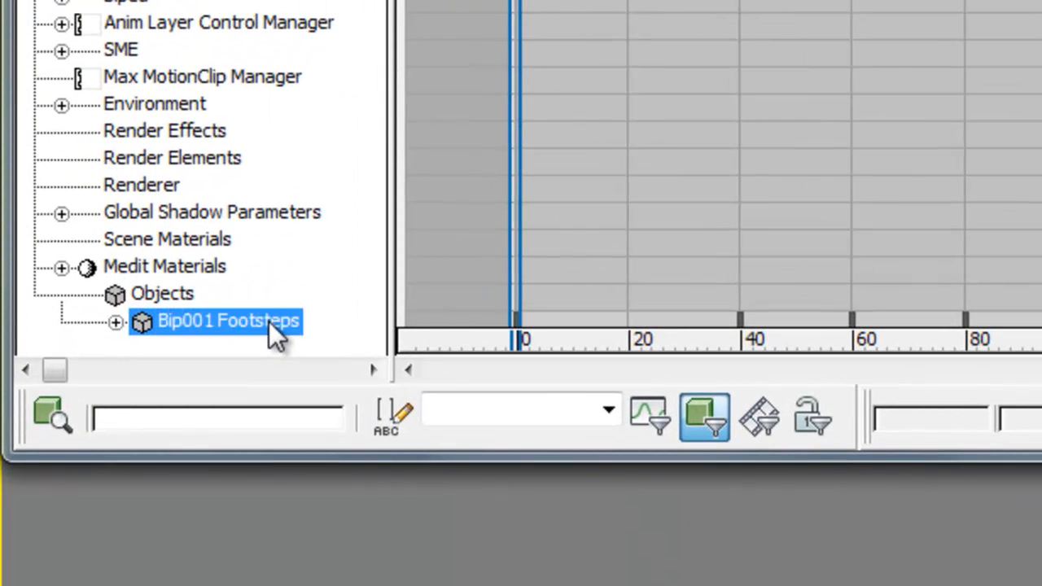
click(116, 321)
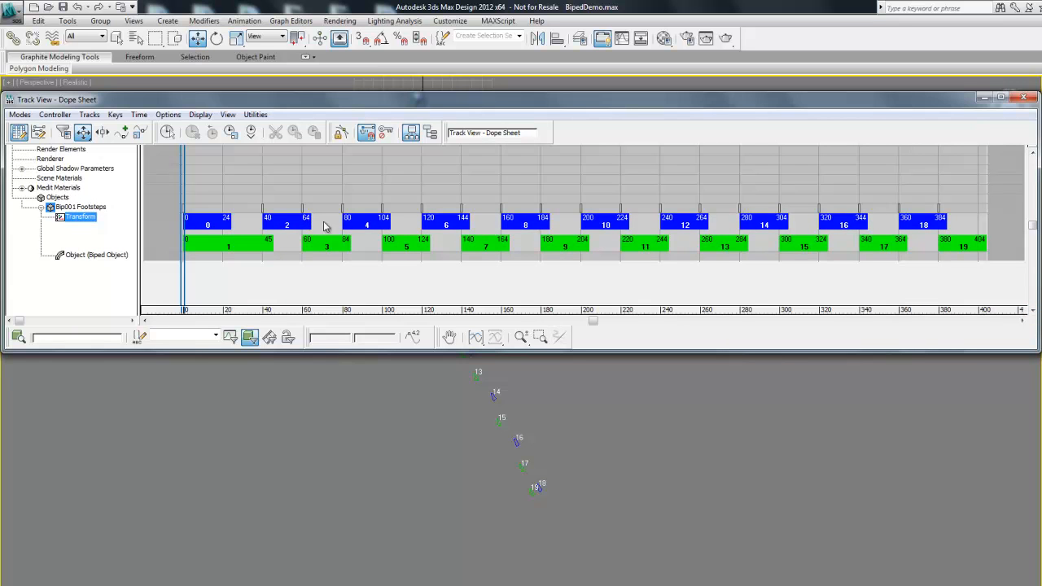
mouse_move(303, 205)
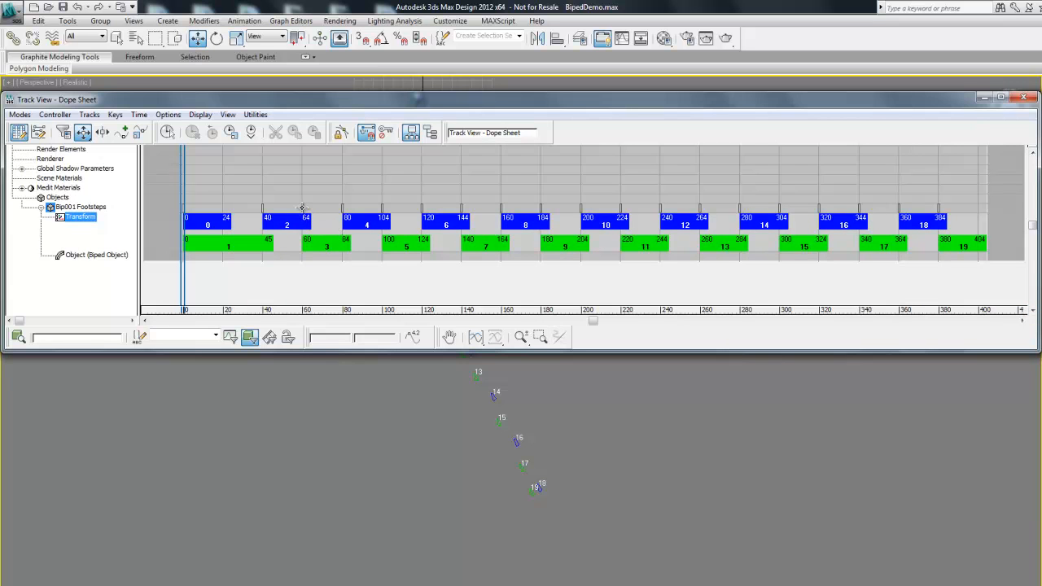
mouse_move(415, 213)
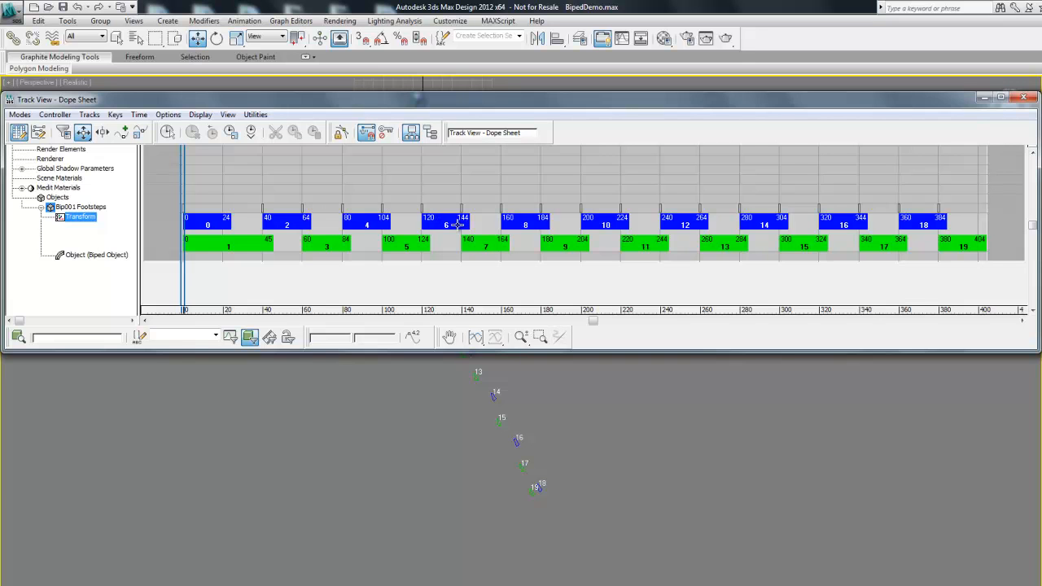
mouse_move(475, 228)
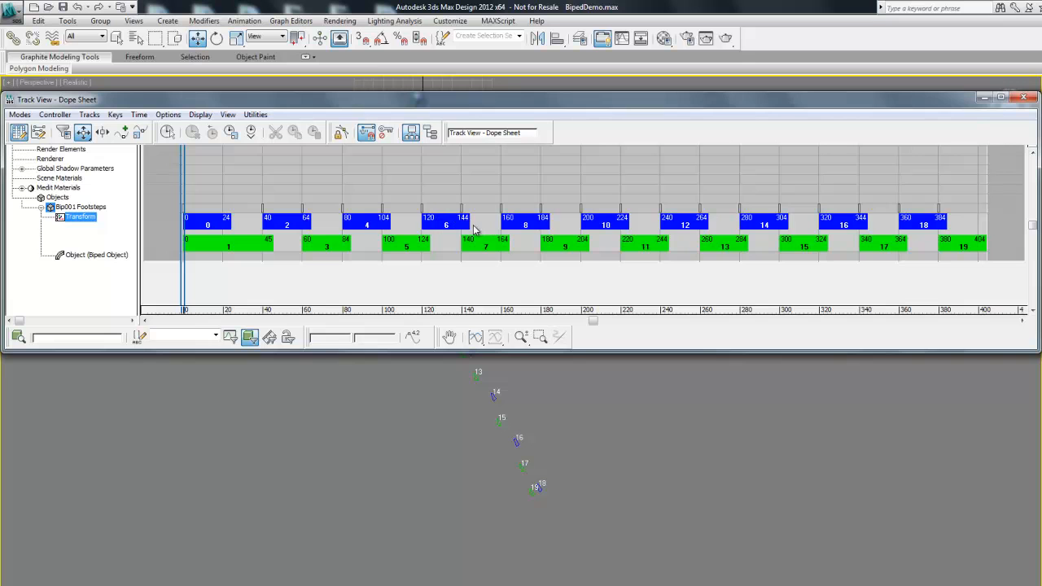
mouse_move(475, 231)
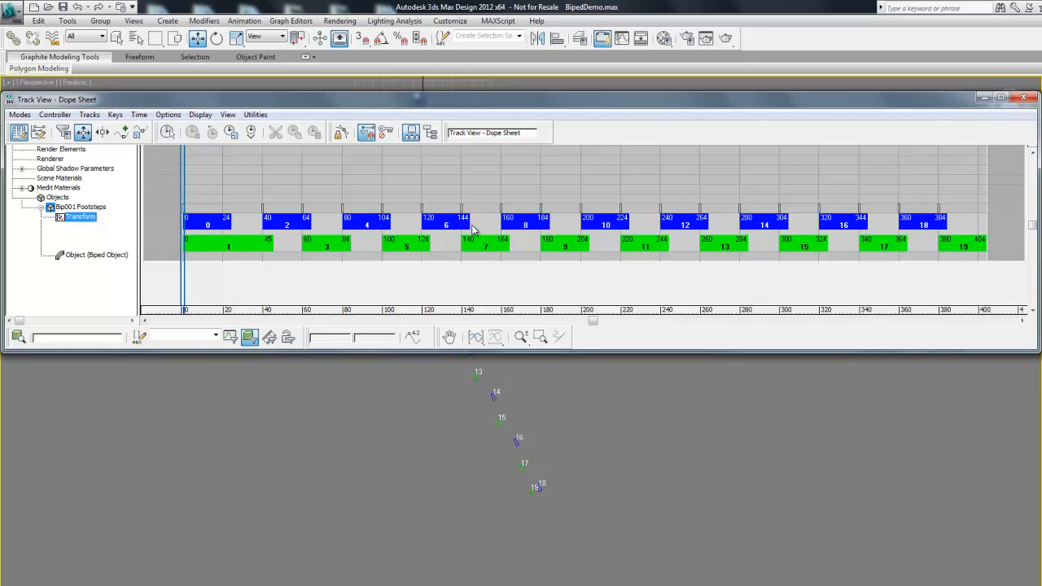
mouse_move(503, 232)
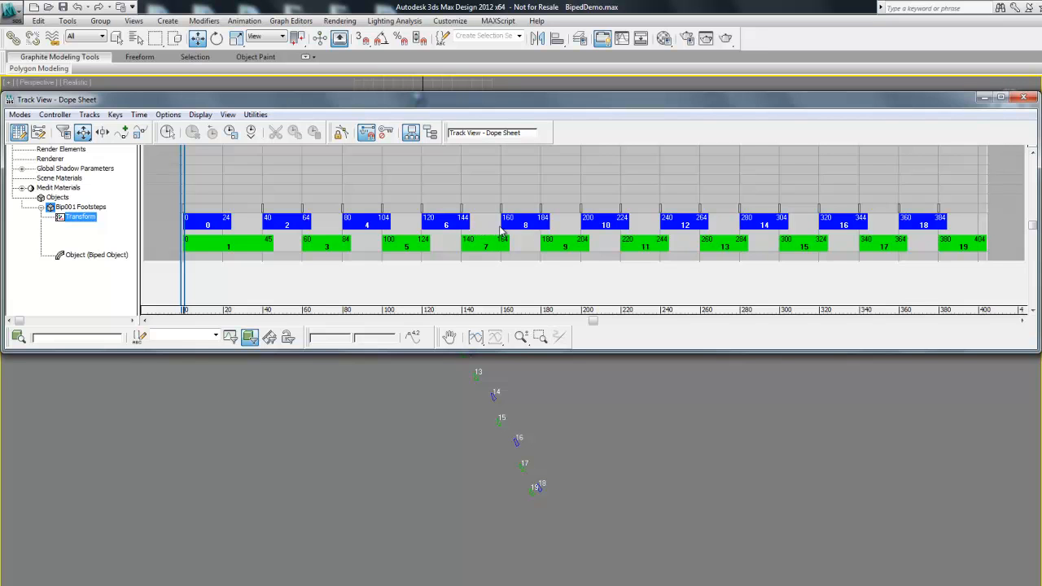
mouse_move(485, 78)
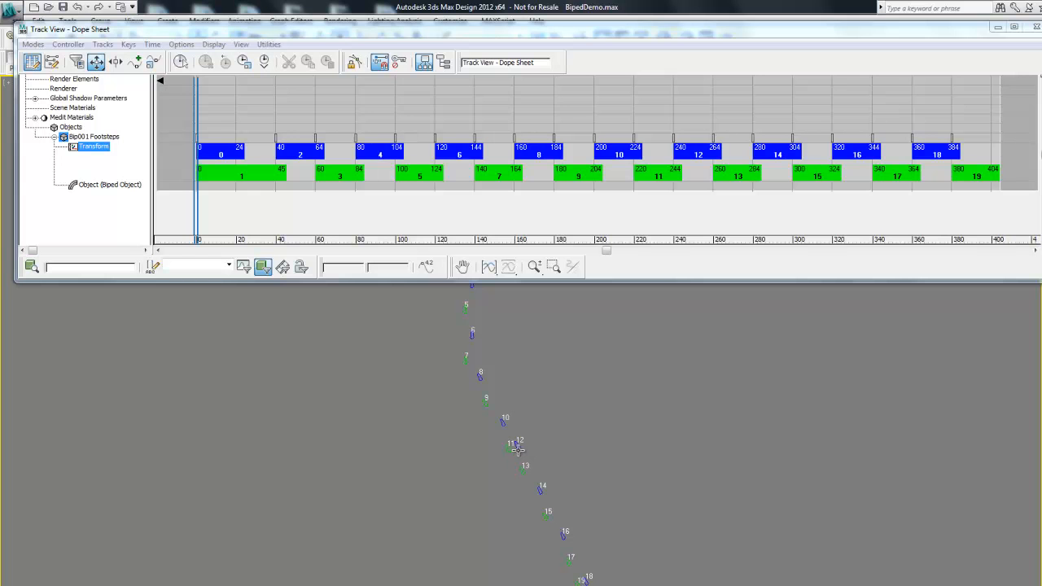
mouse_move(573, 199)
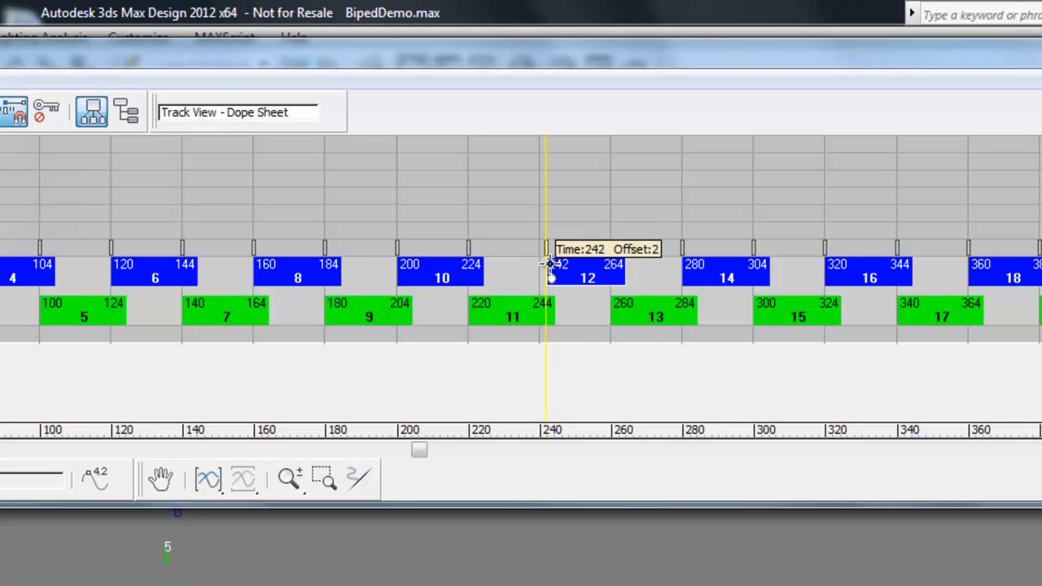
Drag footstep 12's start edge a few frames past frame 240.
drag(547, 277, 553, 277)
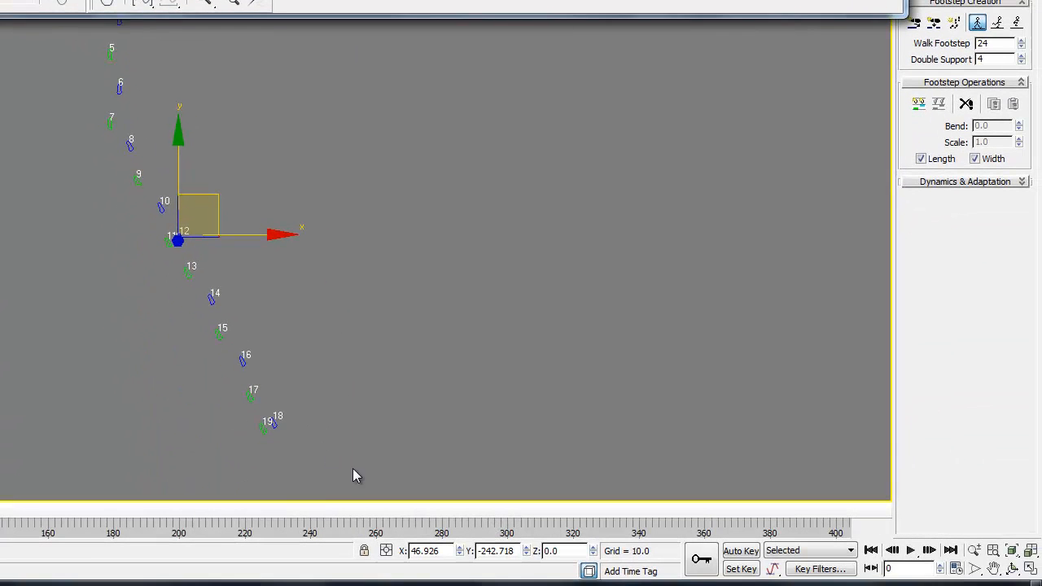
Select footsteps 12–19 and stretch footstep 12 to end at frame 304.
drag(356, 477, 169, 244)
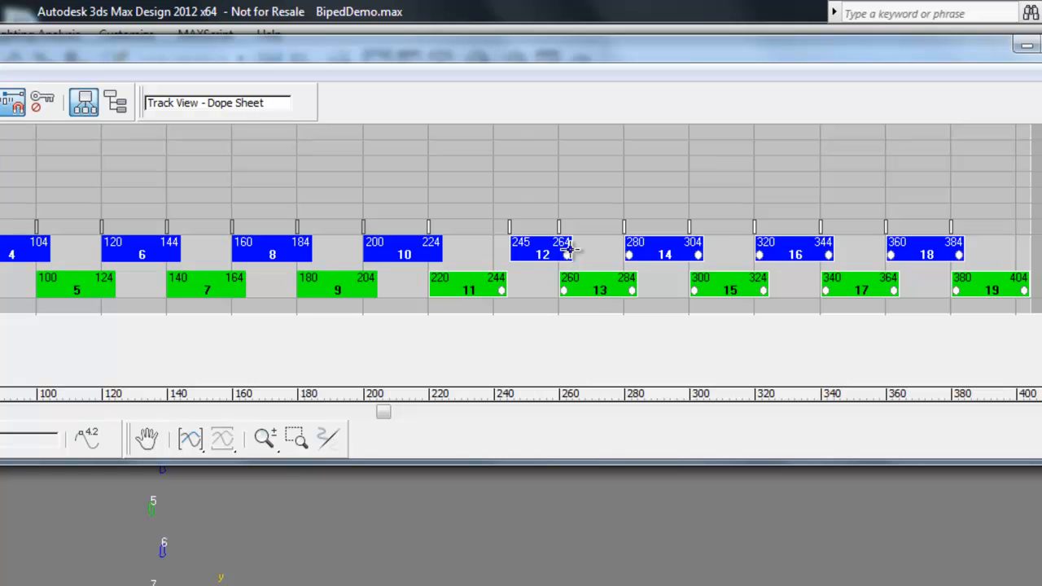
drag(566, 254, 655, 254)
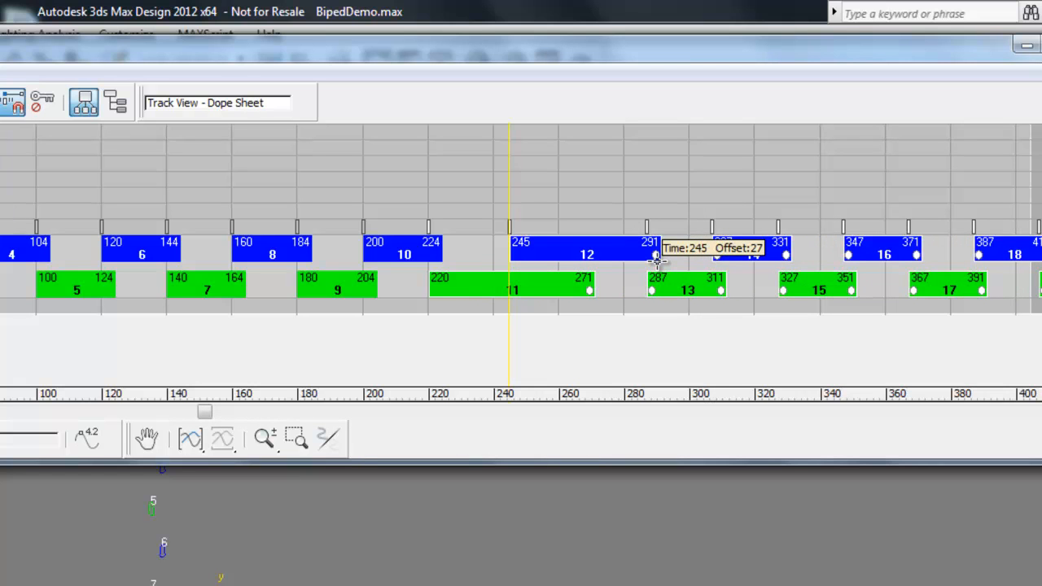
drag(657, 253, 709, 252)
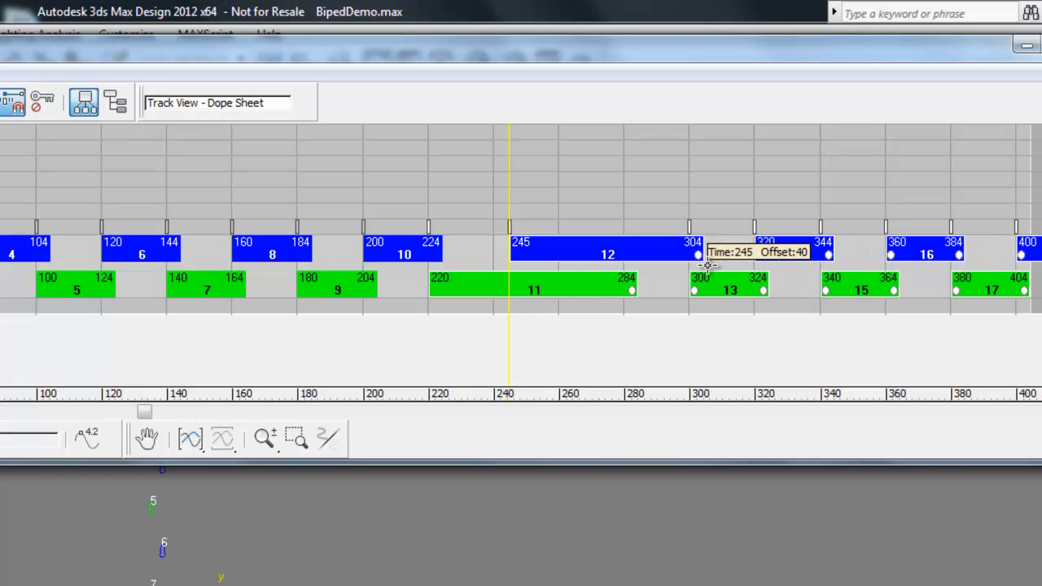
drag(698, 254, 735, 254)
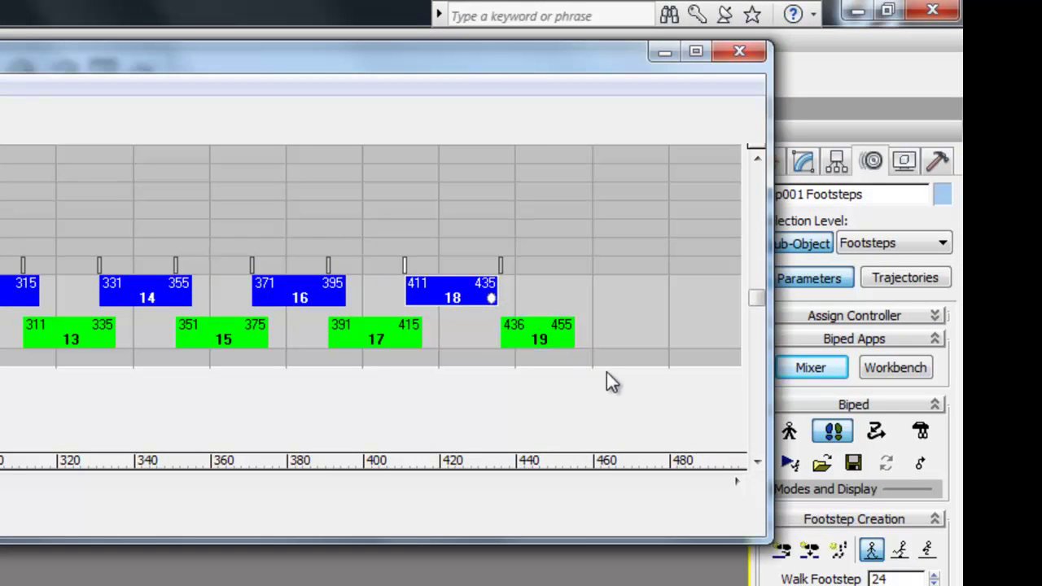
Stretch footstep 18 to end at frame 477, then close Track View.
click(538, 332)
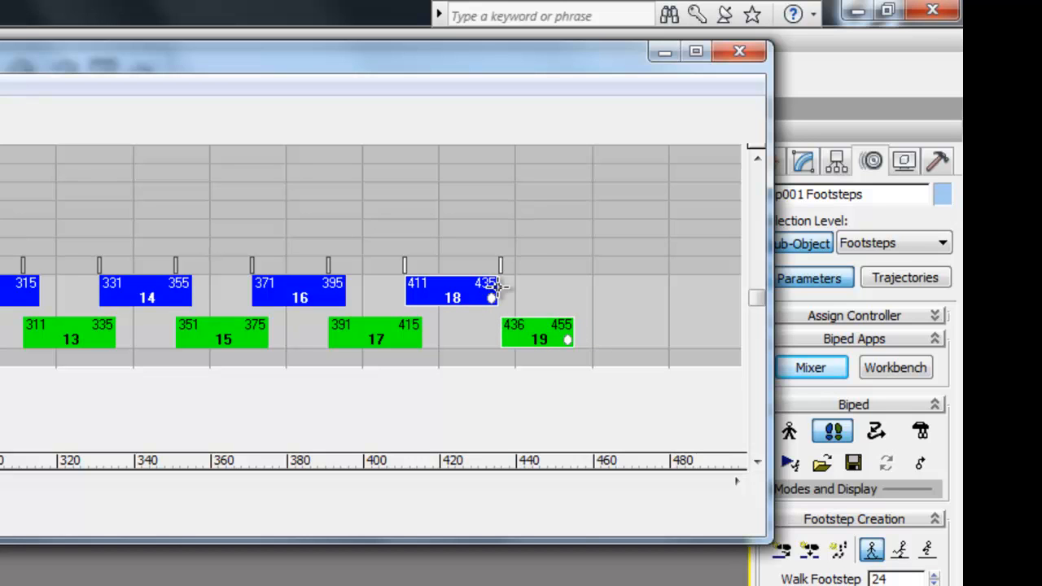
drag(493, 298, 594, 297)
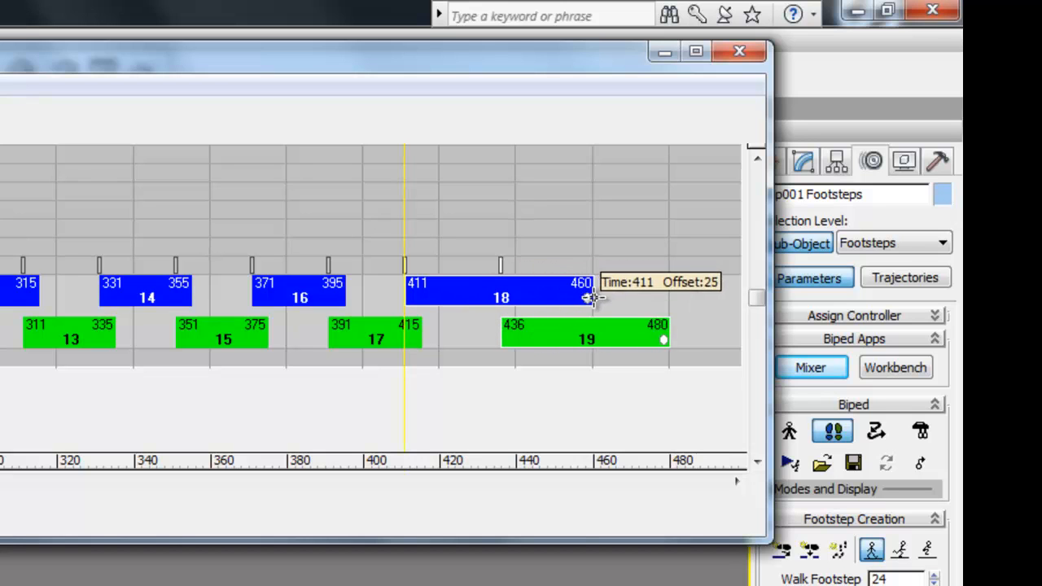
drag(595, 297, 660, 302)
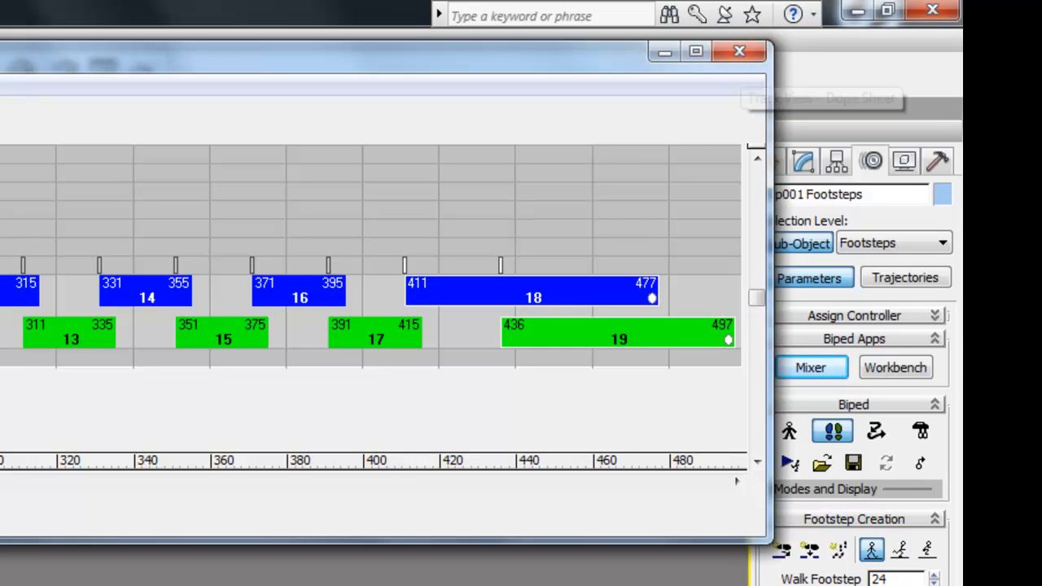
click(739, 51)
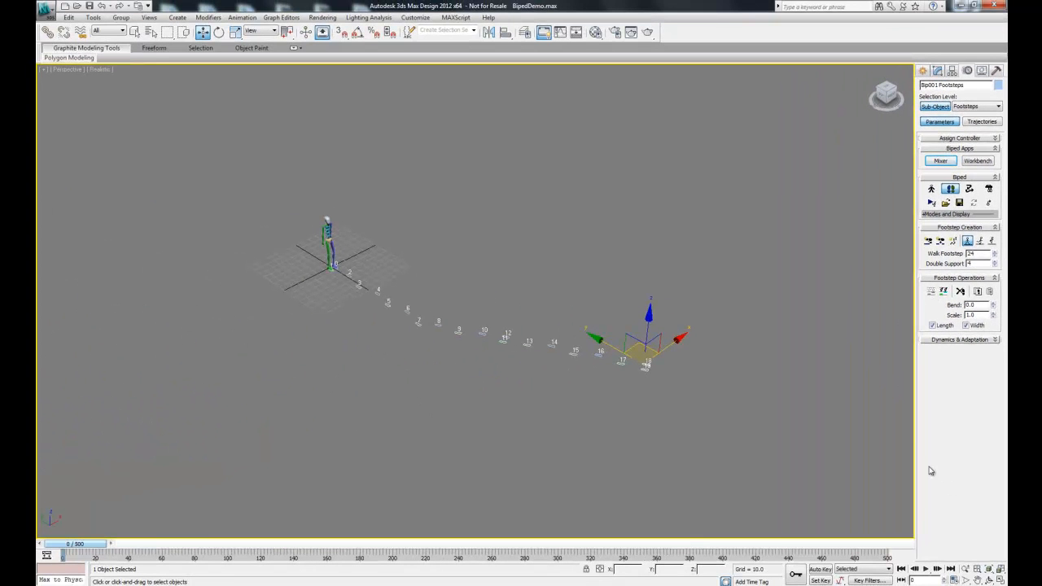
Create keys for the inactive footsteps and clear the selection.
click(786, 452)
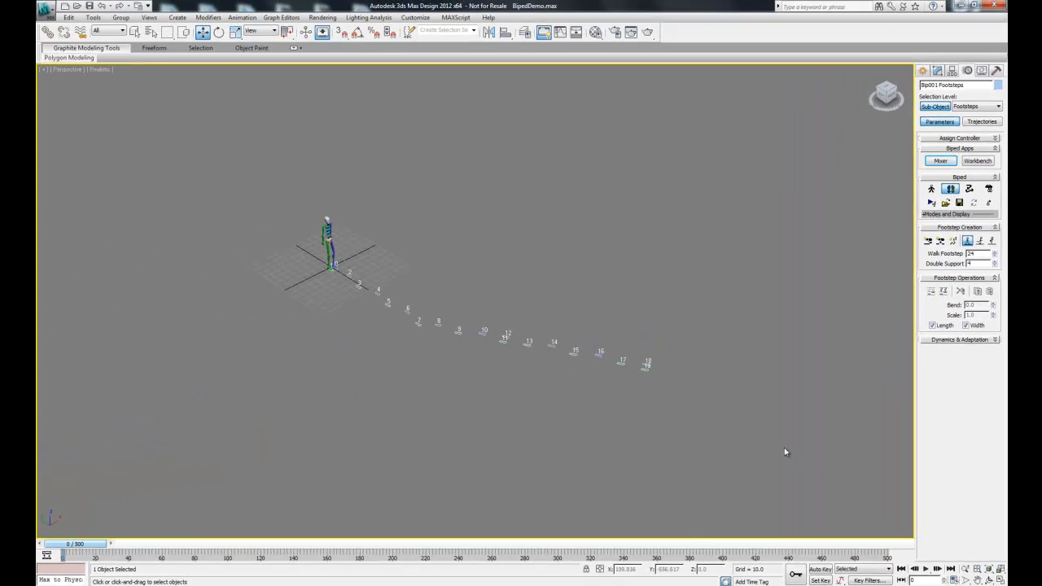
key(alt+w)
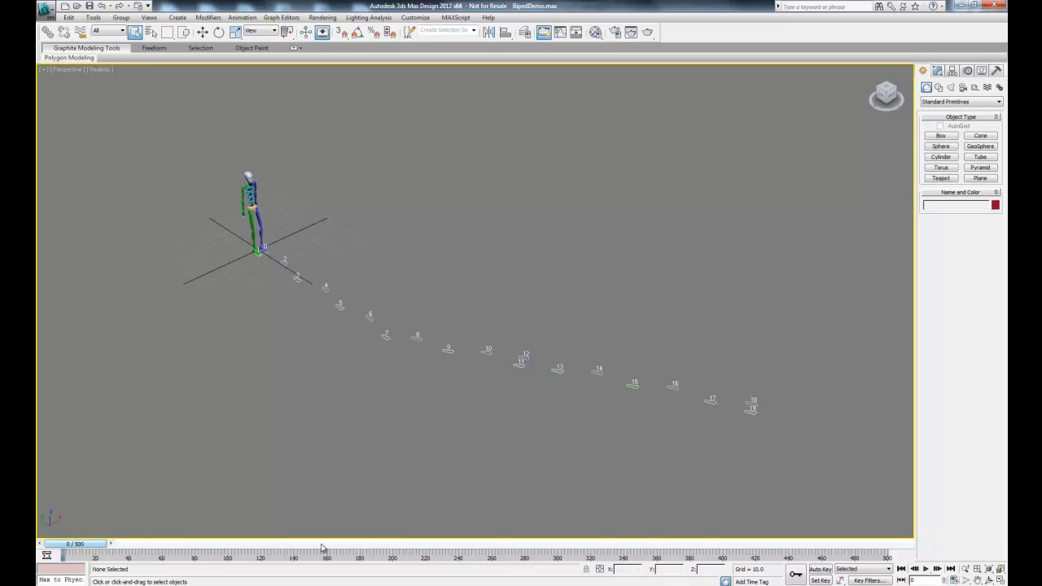
drag(65, 544, 122, 544)
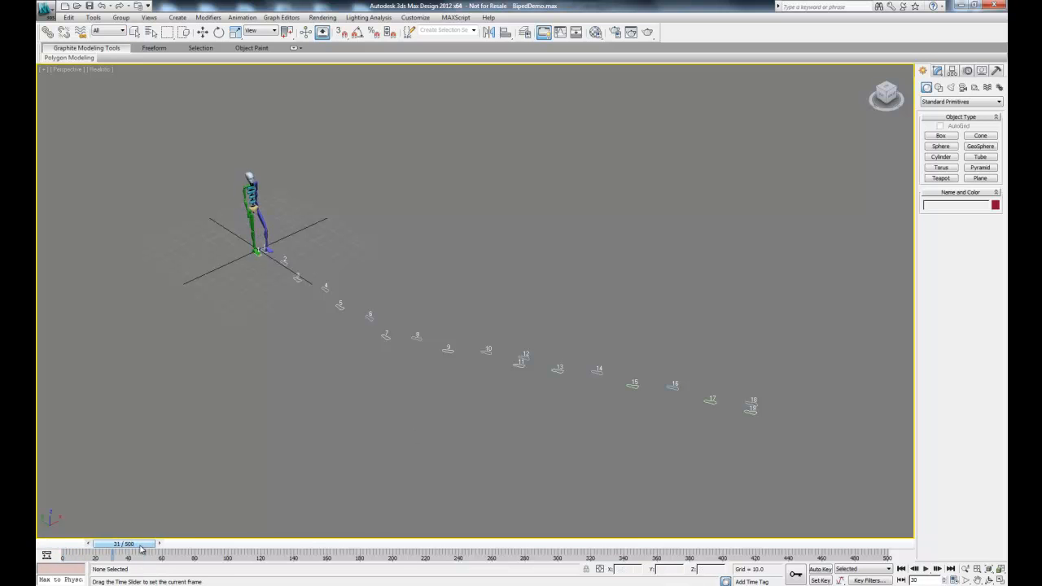
drag(139, 544, 281, 544)
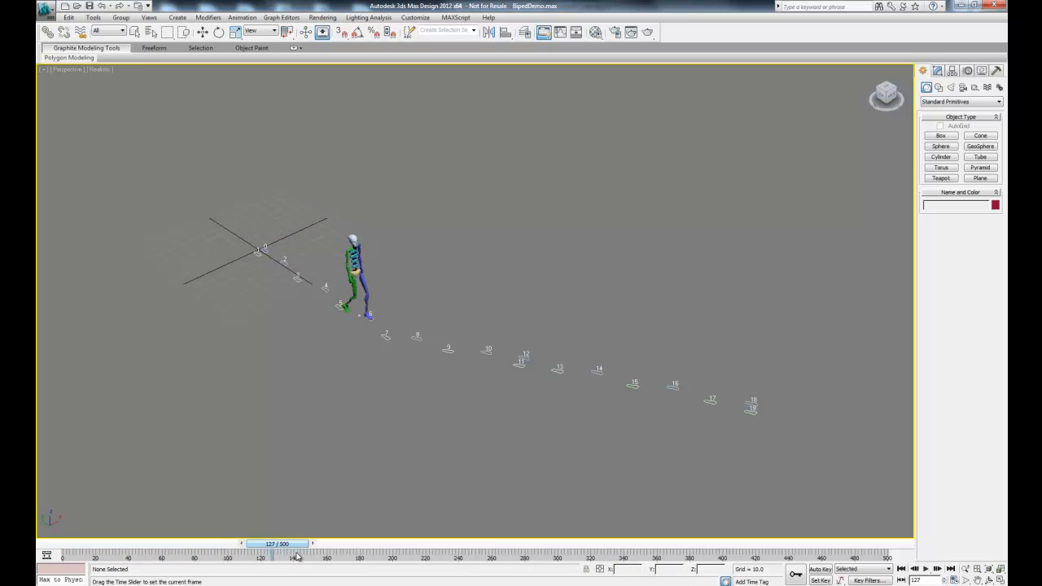
drag(297, 544, 326, 544)
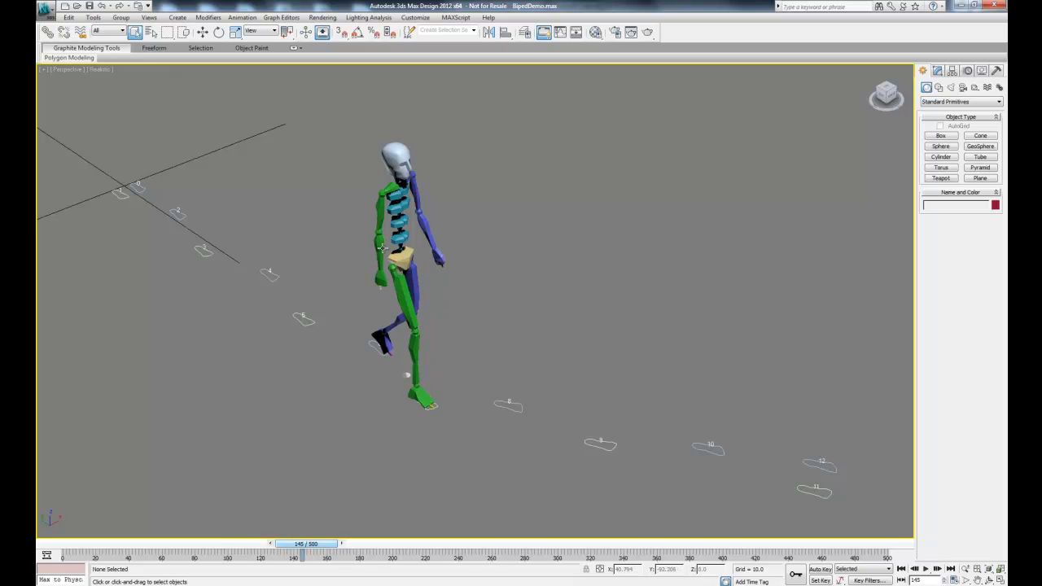
click(380, 244)
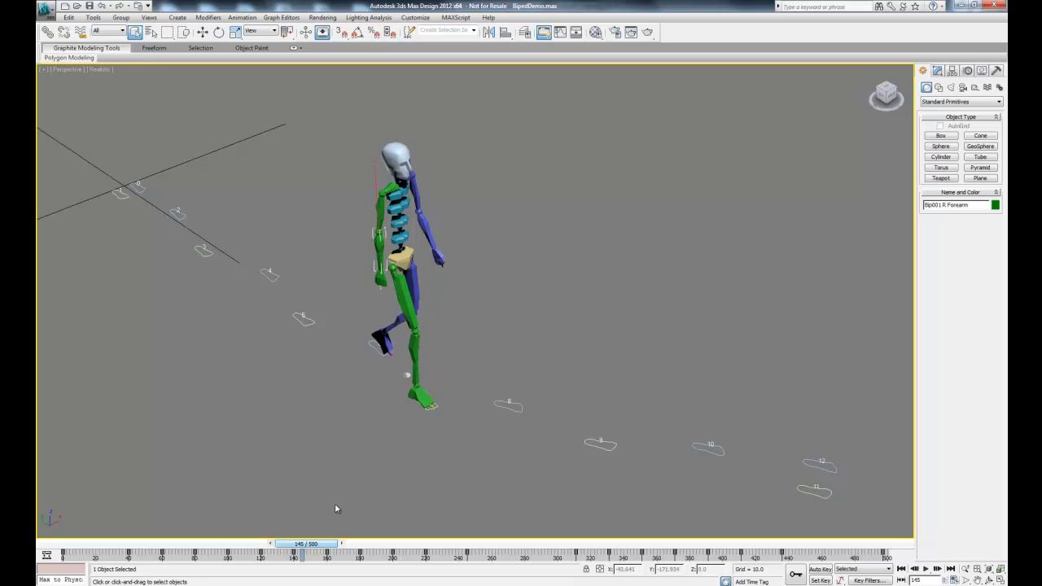
drag(308, 544, 299, 544)
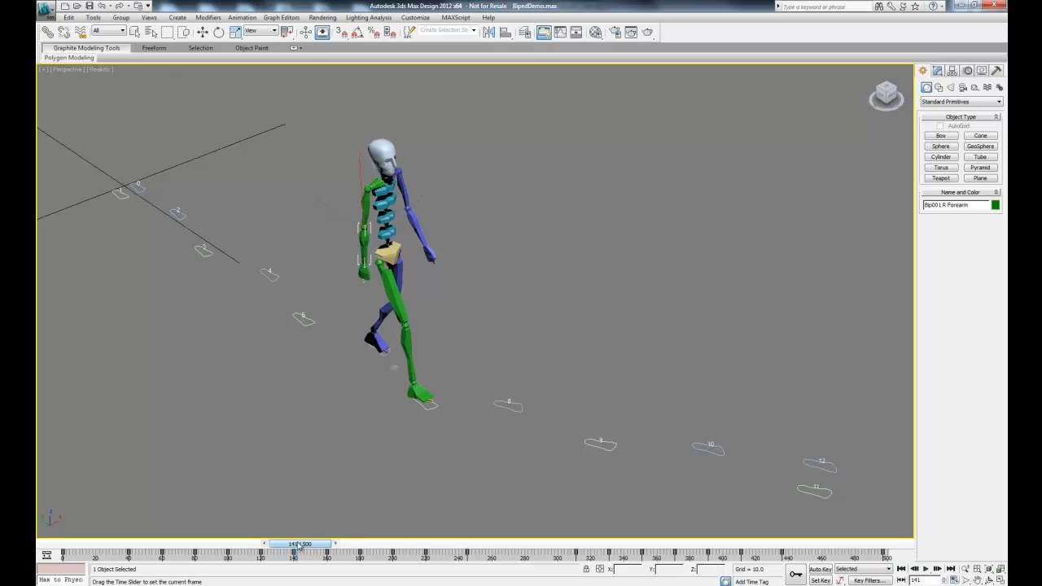
drag(300, 544, 329, 544)
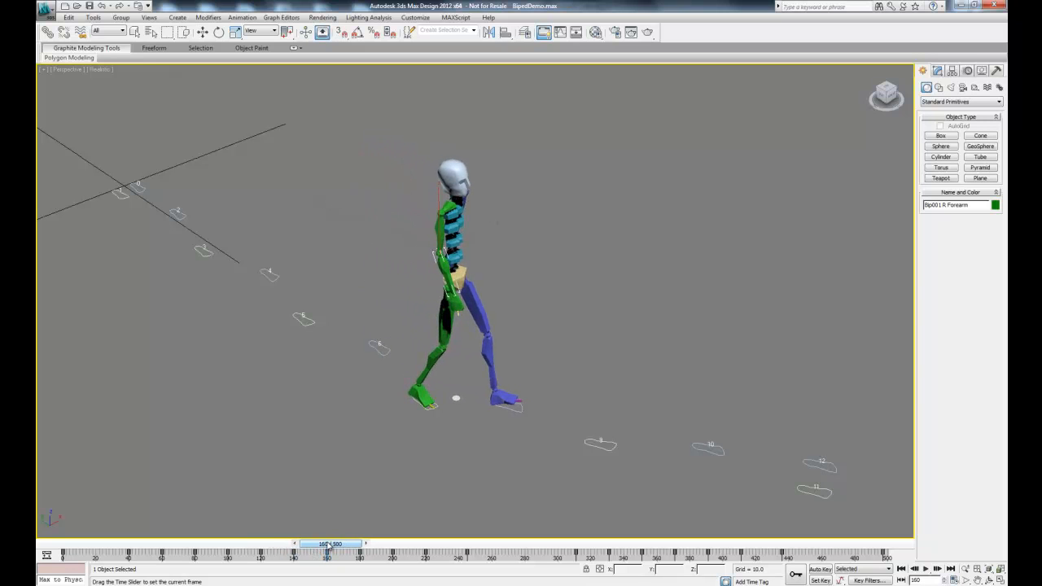
drag(330, 544, 314, 544)
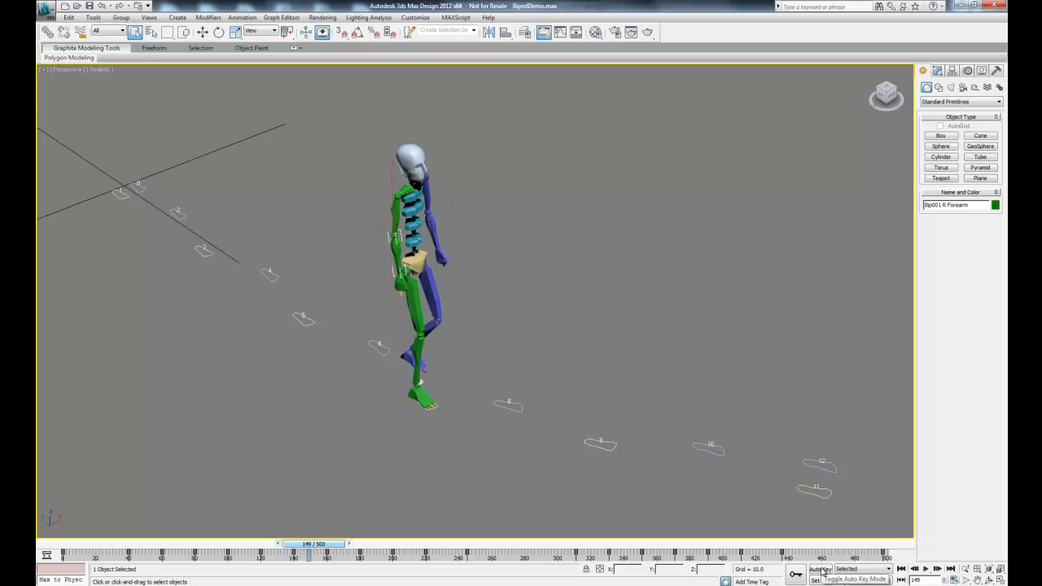
With Auto Key on, bend the right and left forearms into raised poses.
click(818, 570)
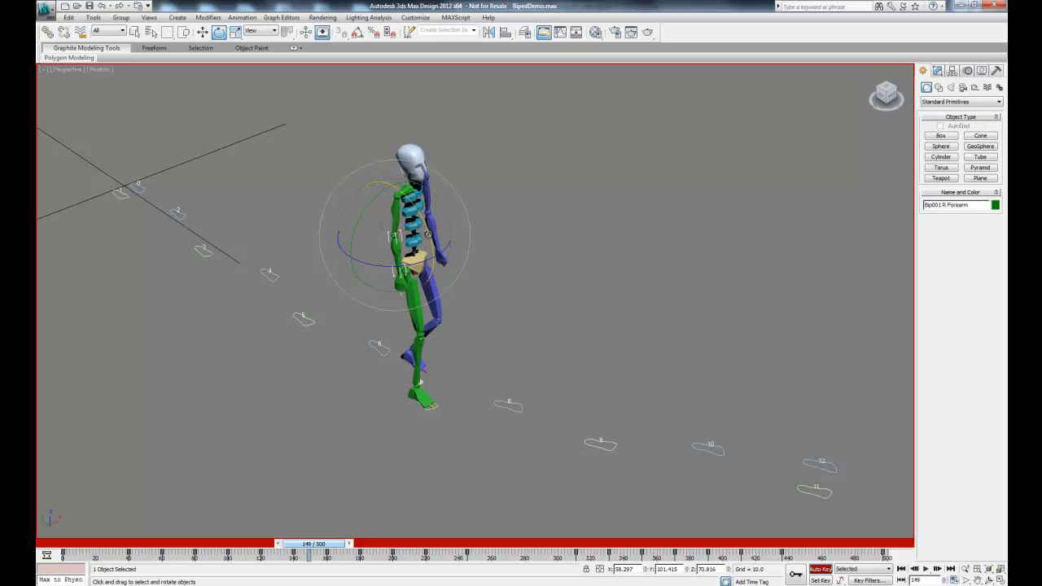
drag(407, 228, 366, 213)
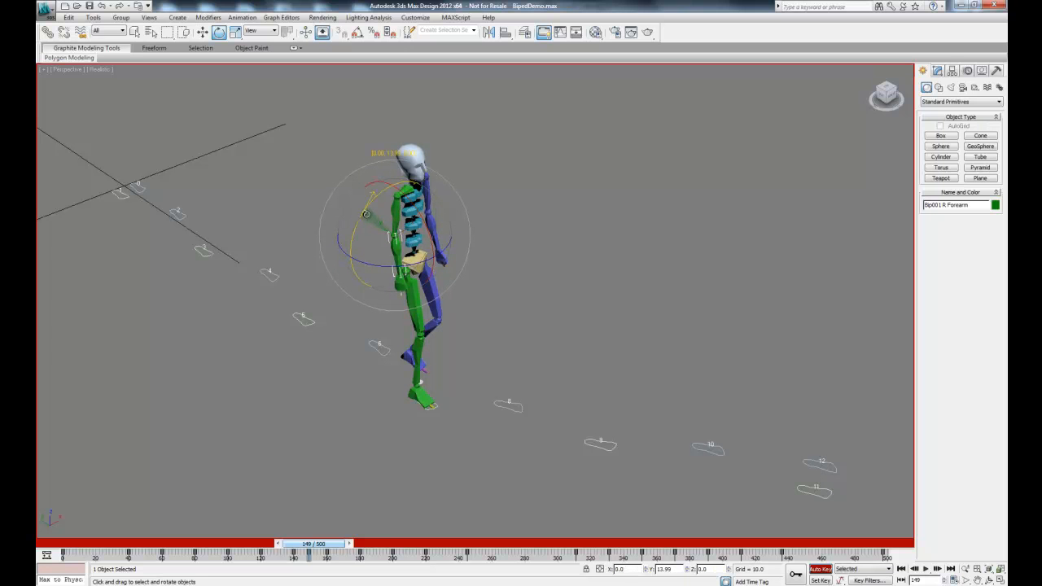
drag(365, 213, 394, 269)
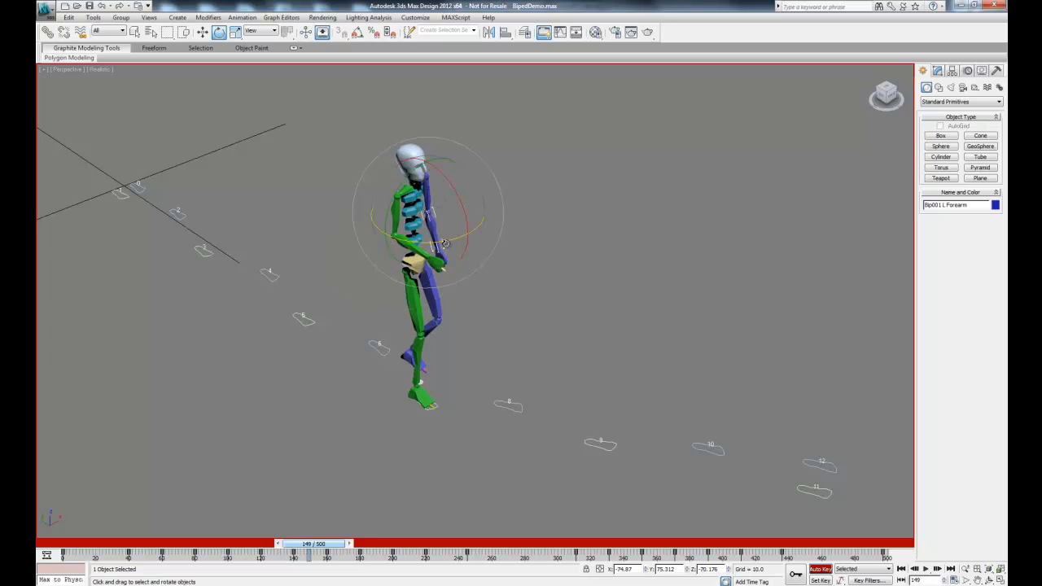
drag(444, 244, 399, 241)
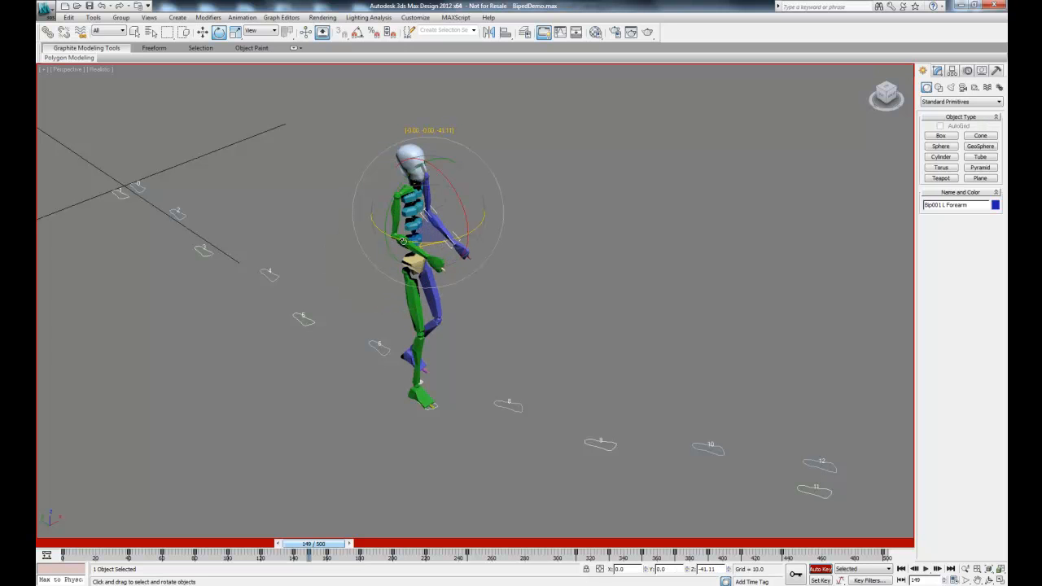
drag(424, 236, 391, 240)
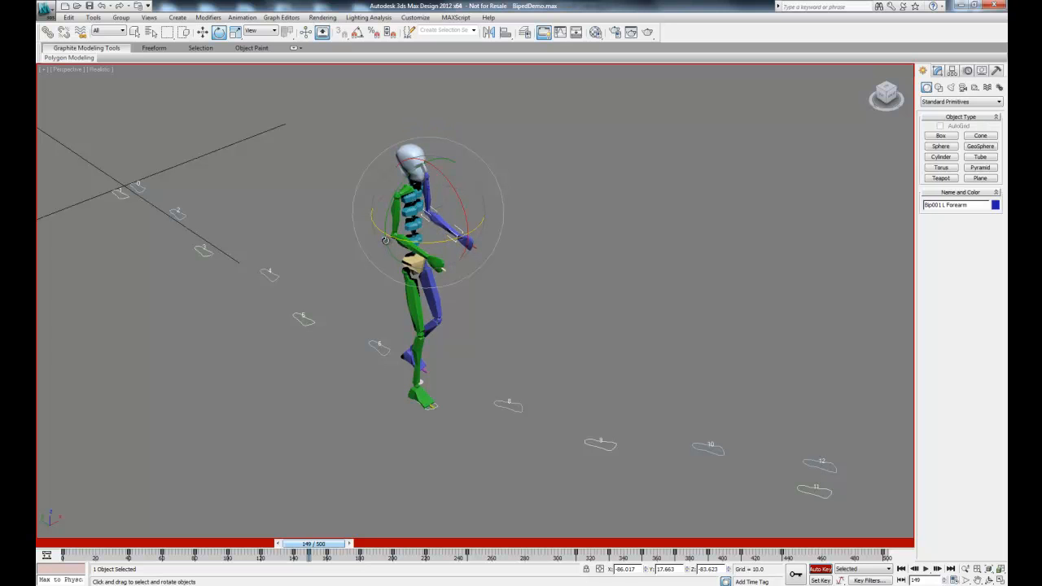
mouse_move(338, 547)
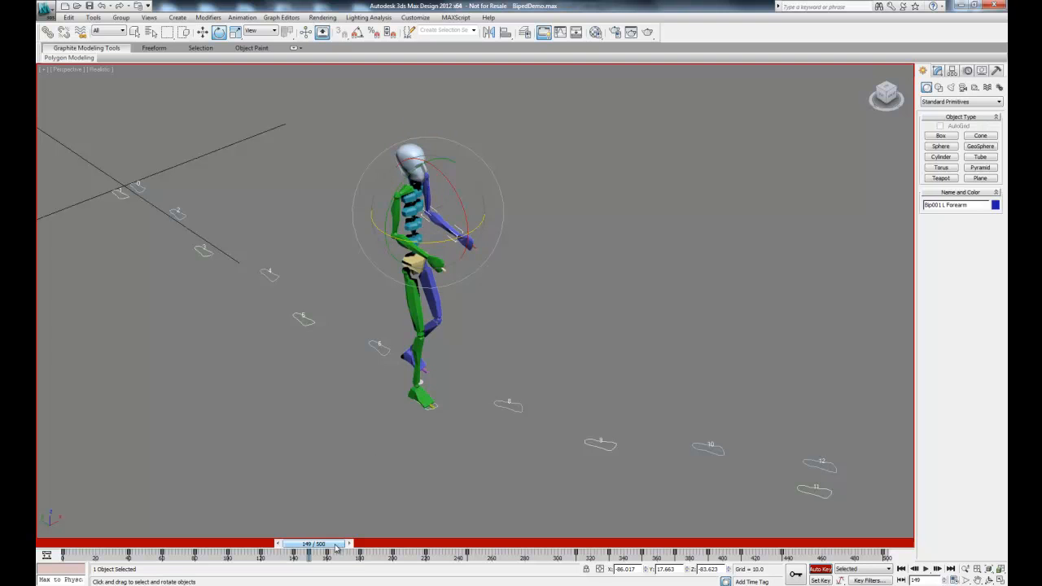
Scrub the walk toward frame 172, then return to frame 149 and reselect the posed arm.
drag(332, 544, 293, 544)
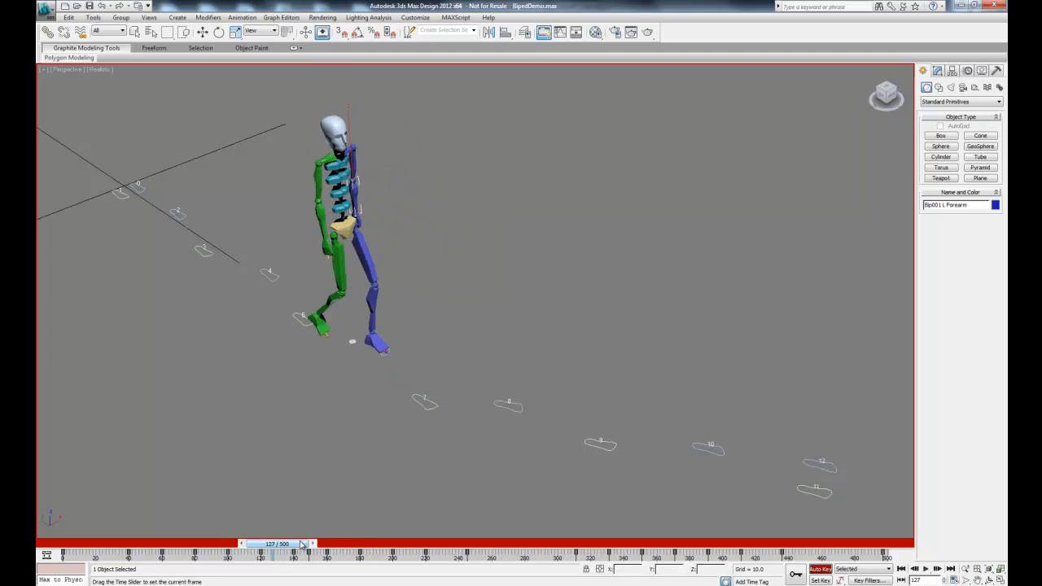
drag(301, 544, 341, 544)
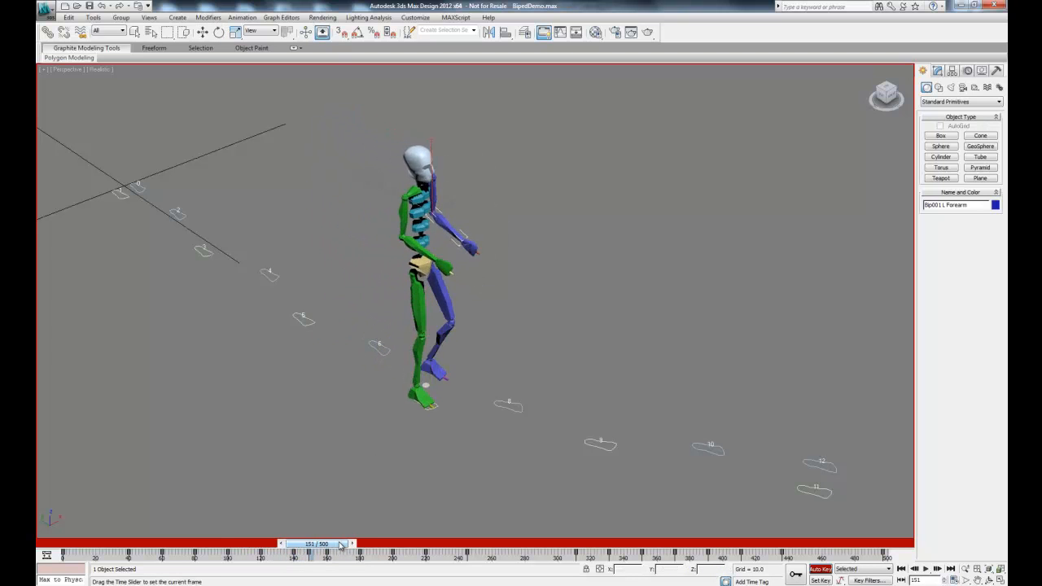
drag(309, 543, 350, 543)
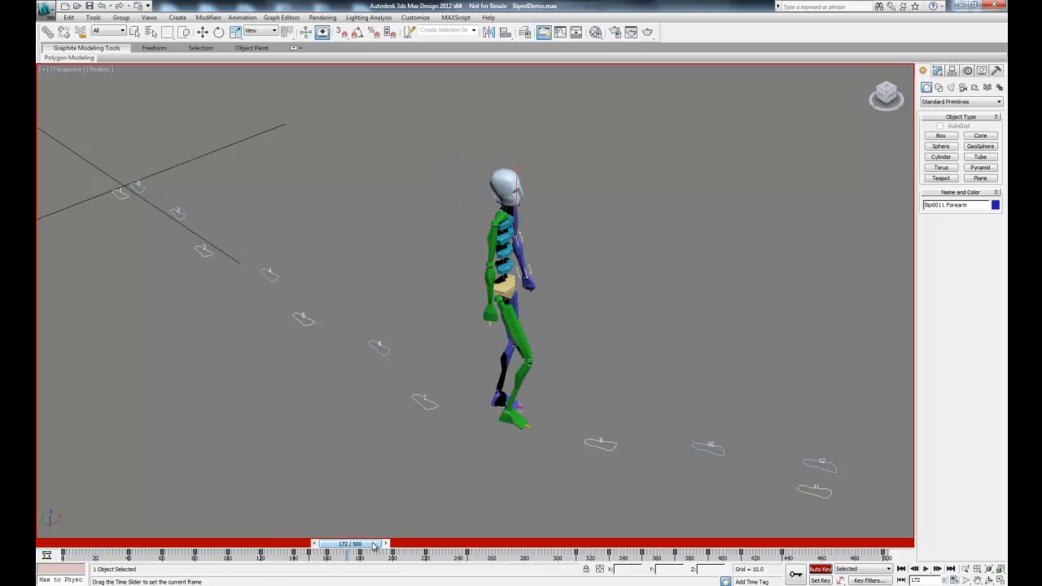
click(202, 32)
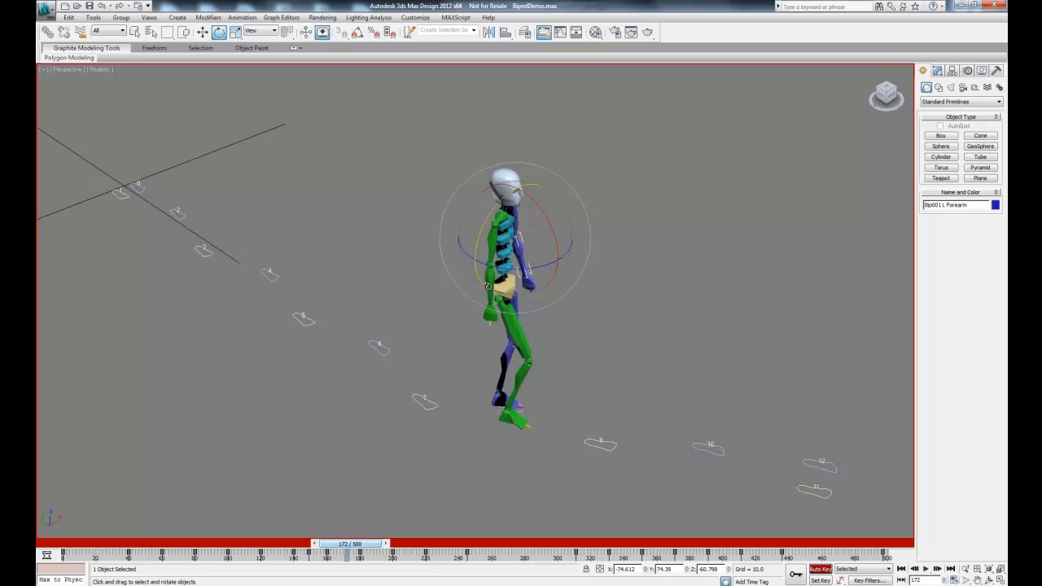
click(186, 32)
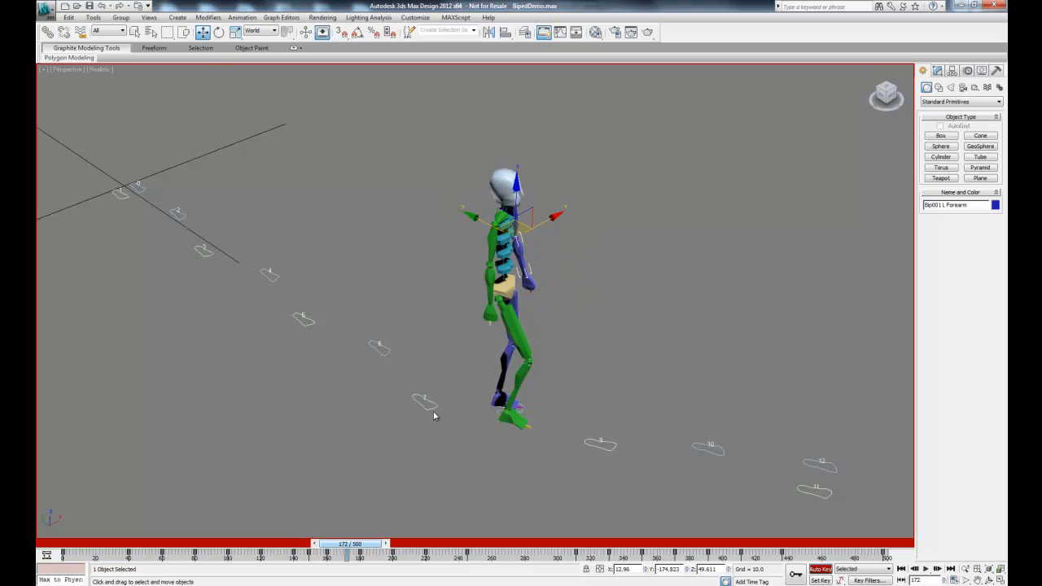
drag(346, 543, 308, 543)
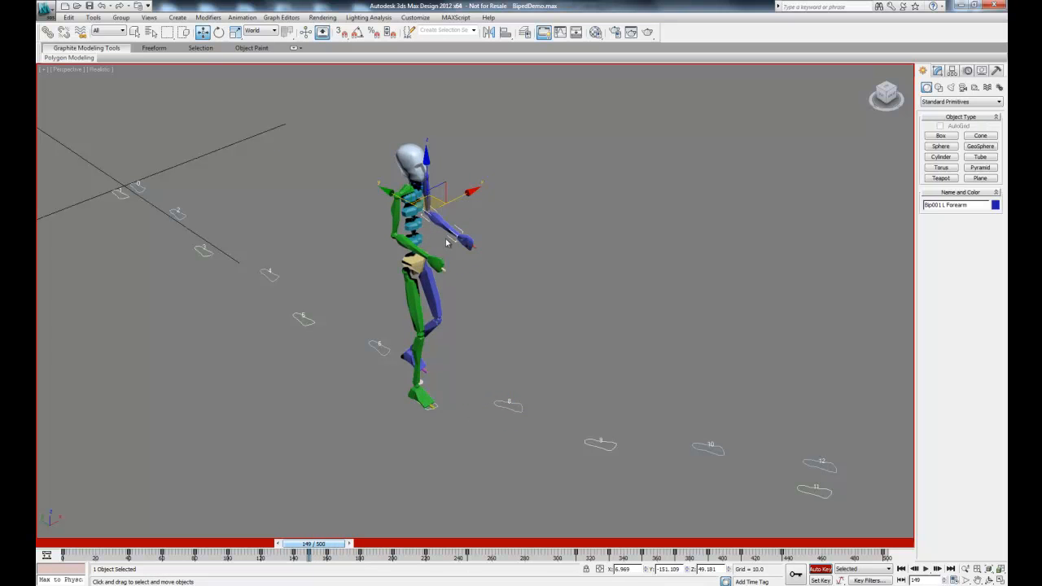
click(427, 252)
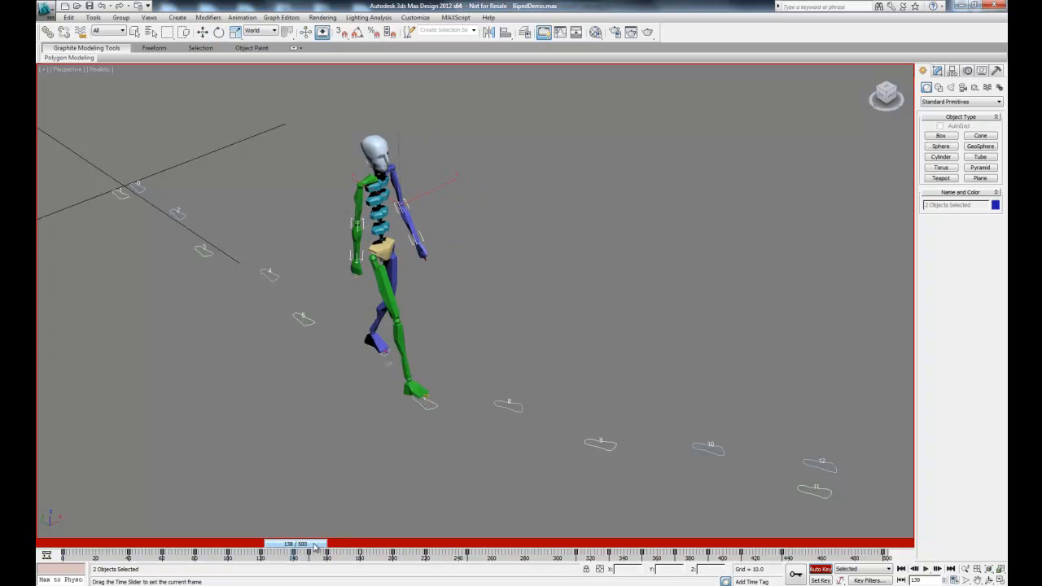
Scrub through the posed arm swing along the footsteps and play the animation back.
drag(295, 544, 354, 543)
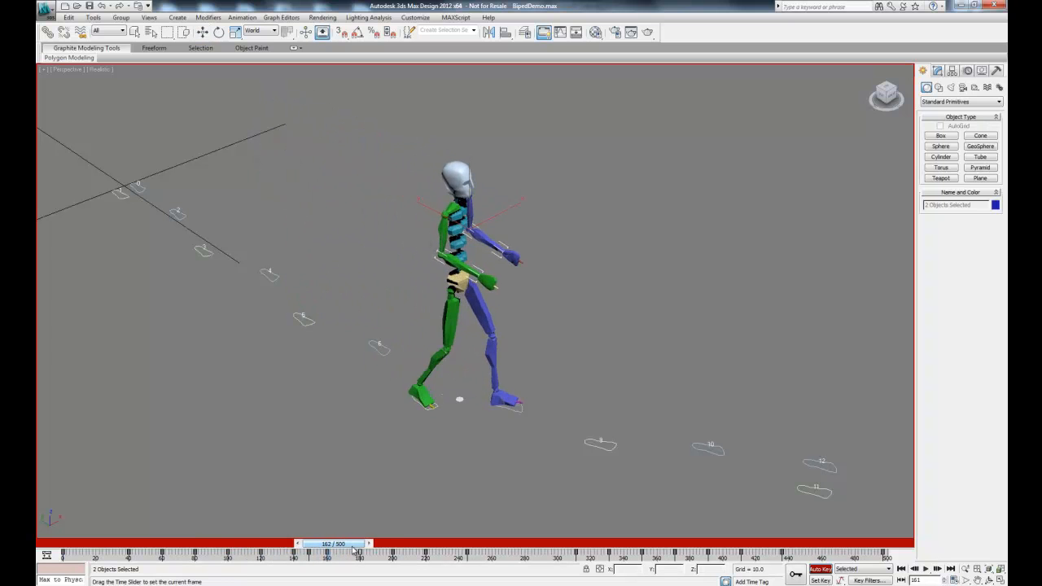
drag(334, 544, 389, 544)
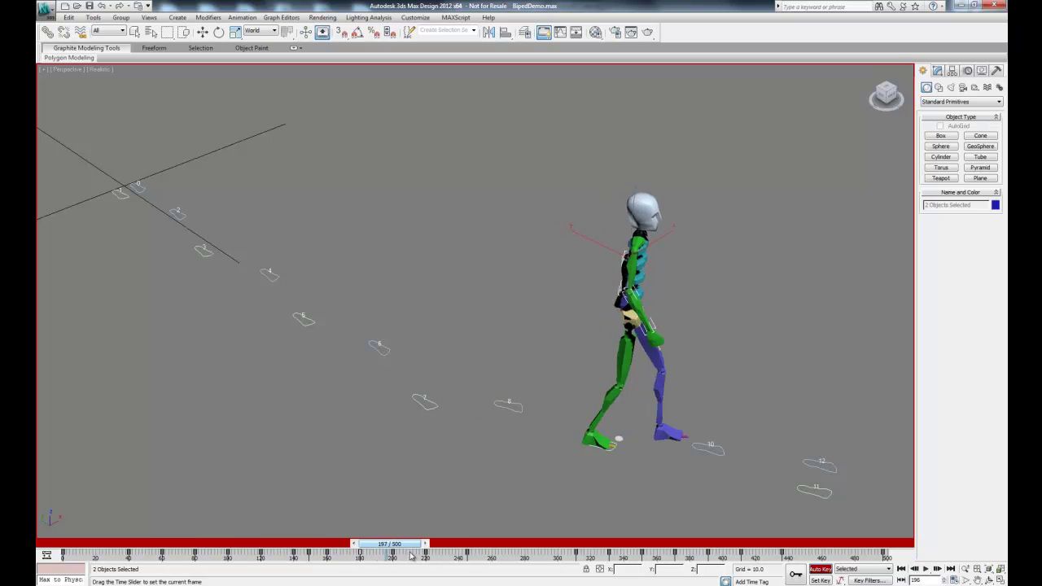
drag(411, 544, 429, 544)
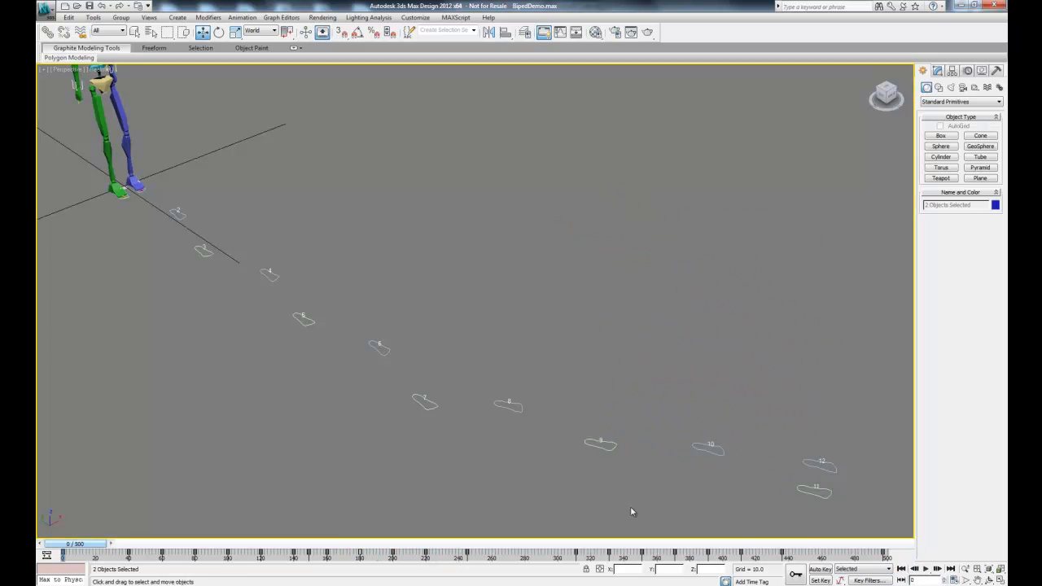
click(926, 569)
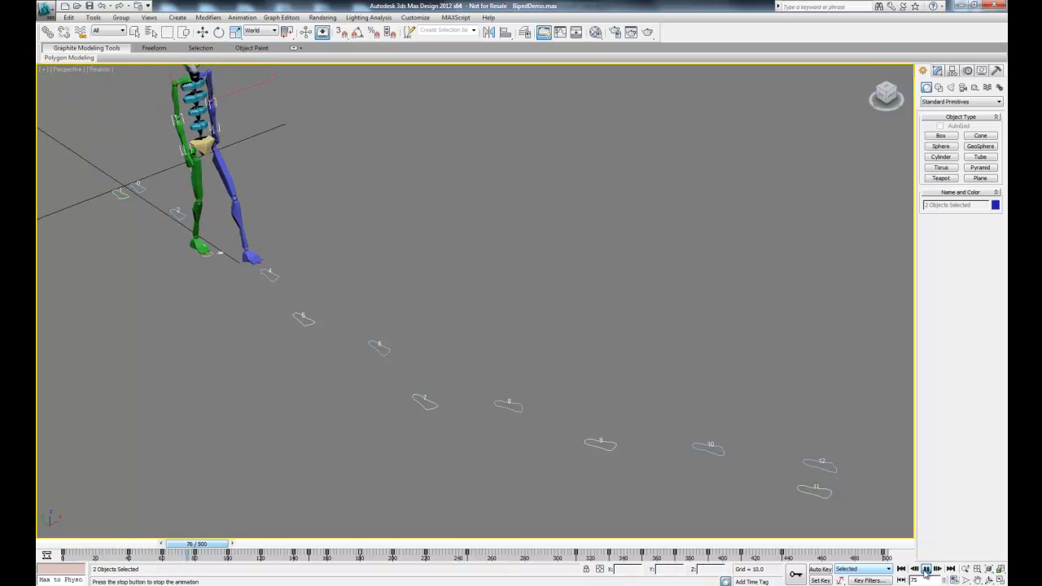
click(927, 569)
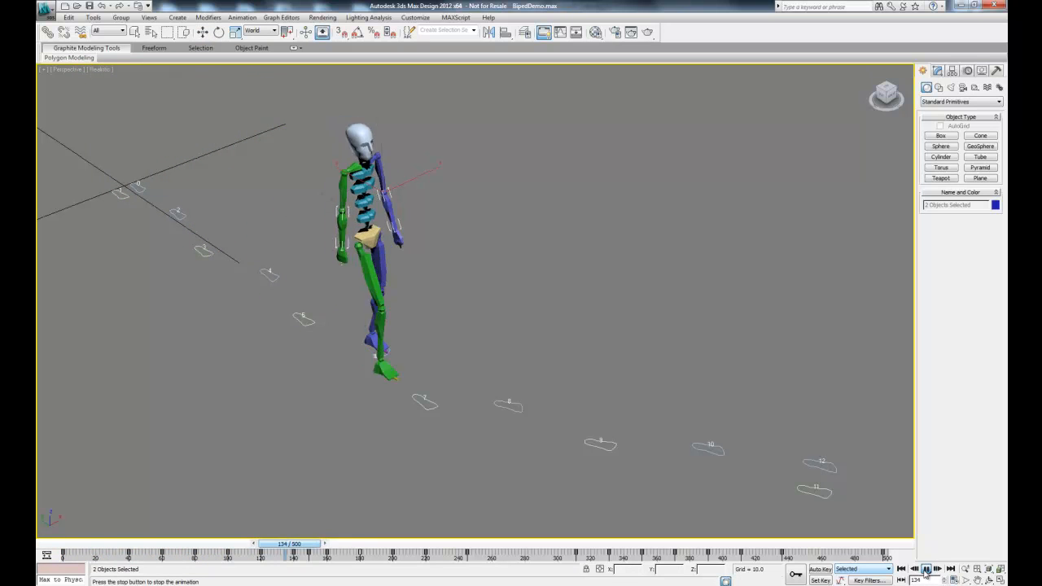
click(938, 569)
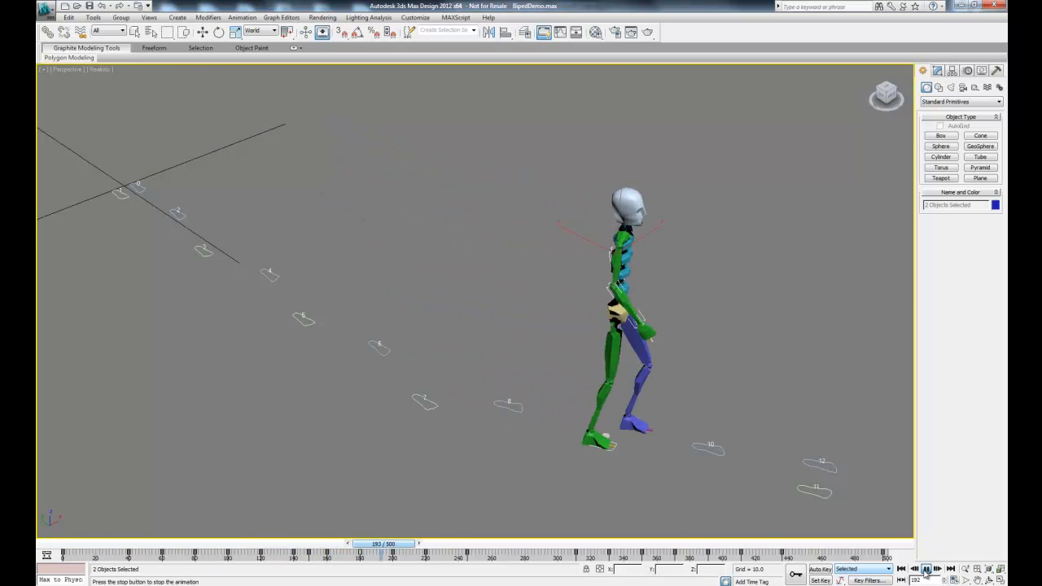
click(926, 569)
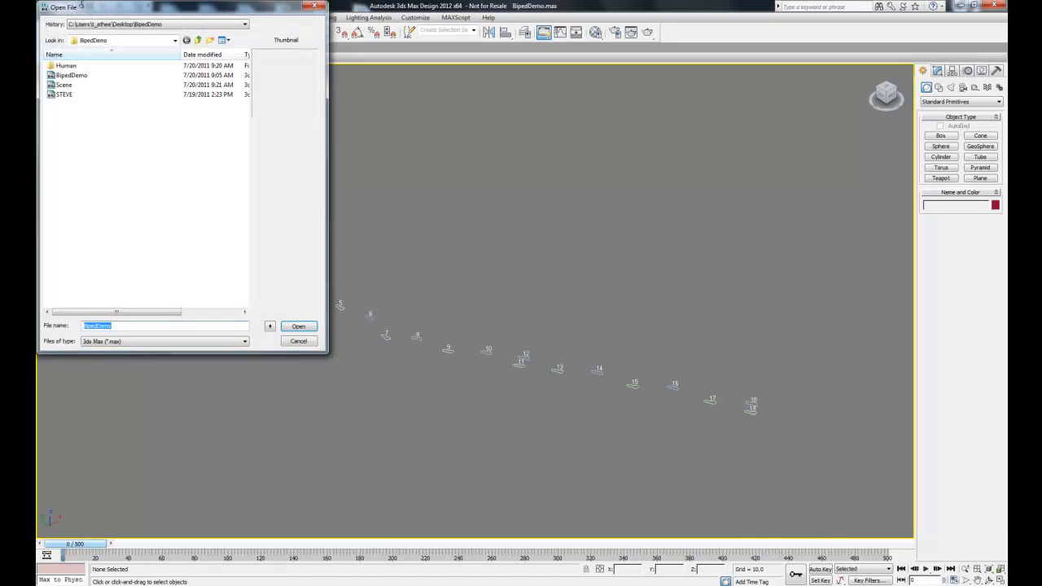
Open Scene.max from the BipedDemo folder.
click(298, 326)
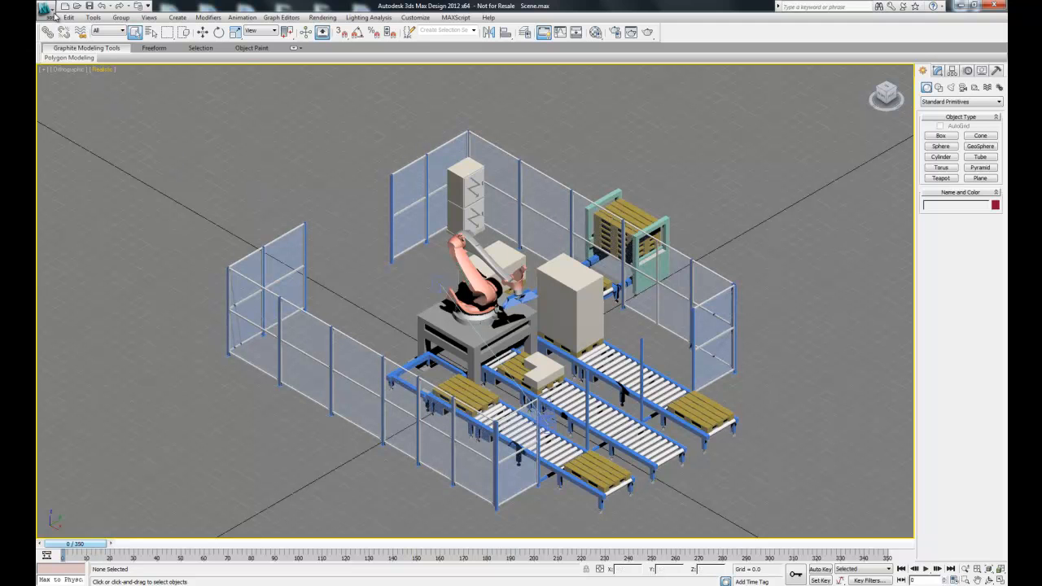
Merge all objects from BipedDemo\Human\Human.max into the scene.
click(46, 7)
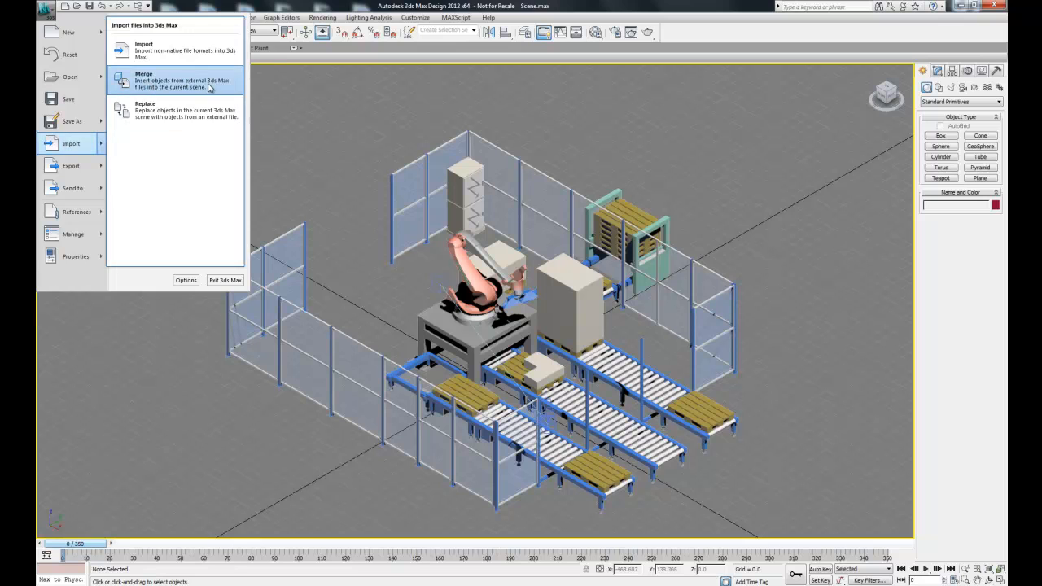
click(143, 80)
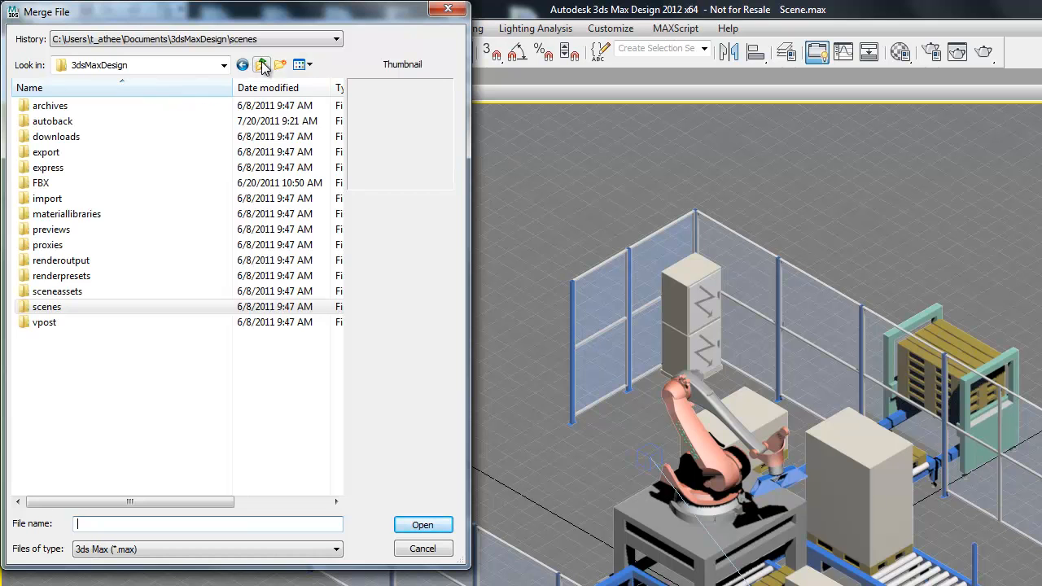
click(261, 64)
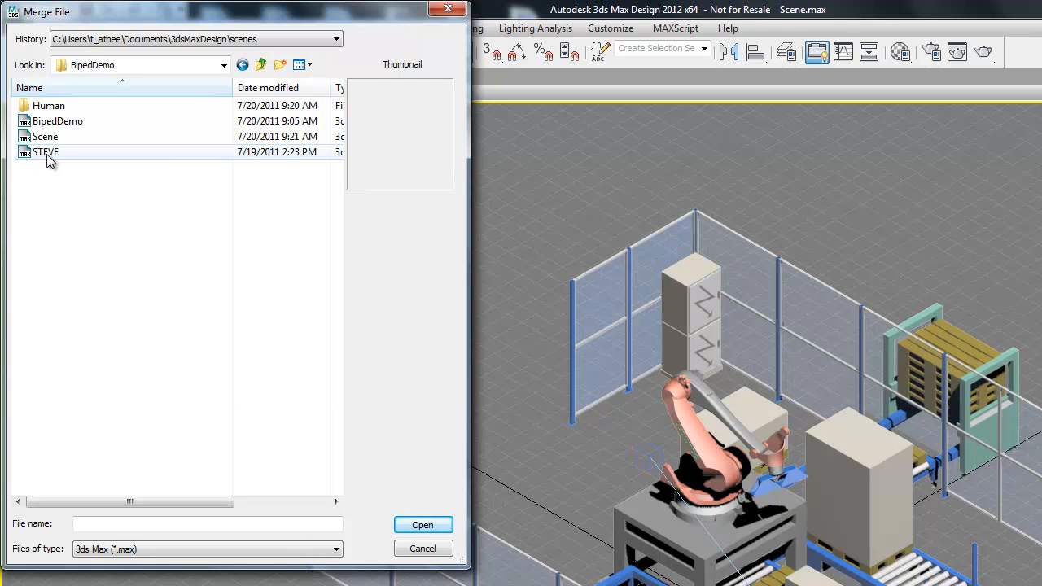
mouse_move(45, 153)
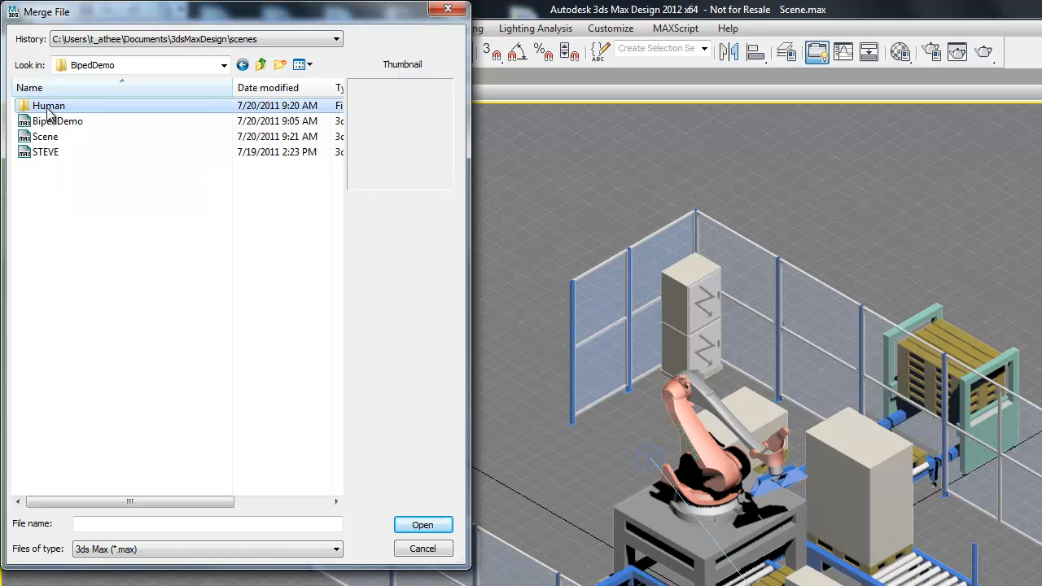
double_click(48, 105)
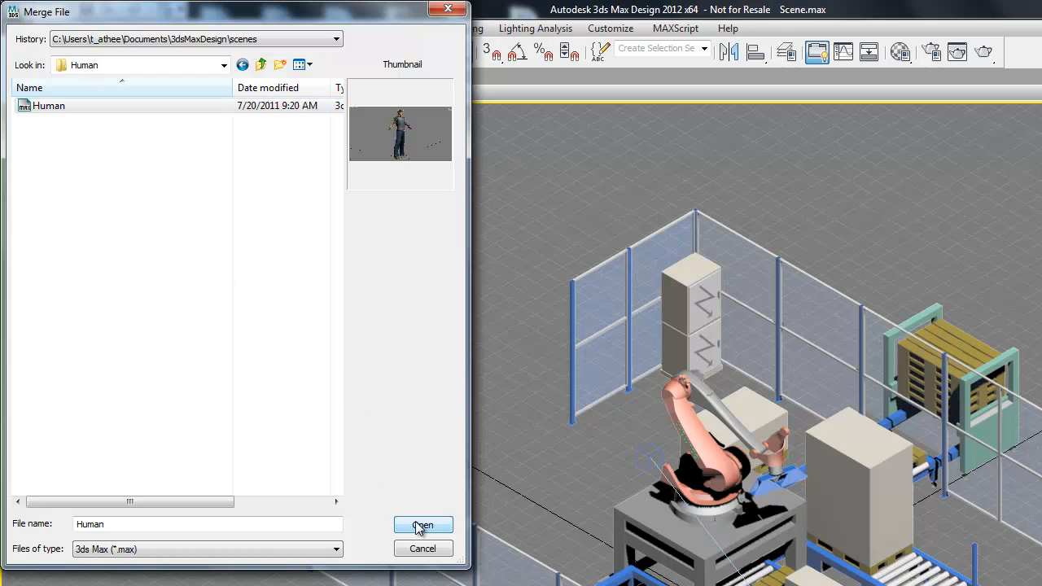
click(422, 525)
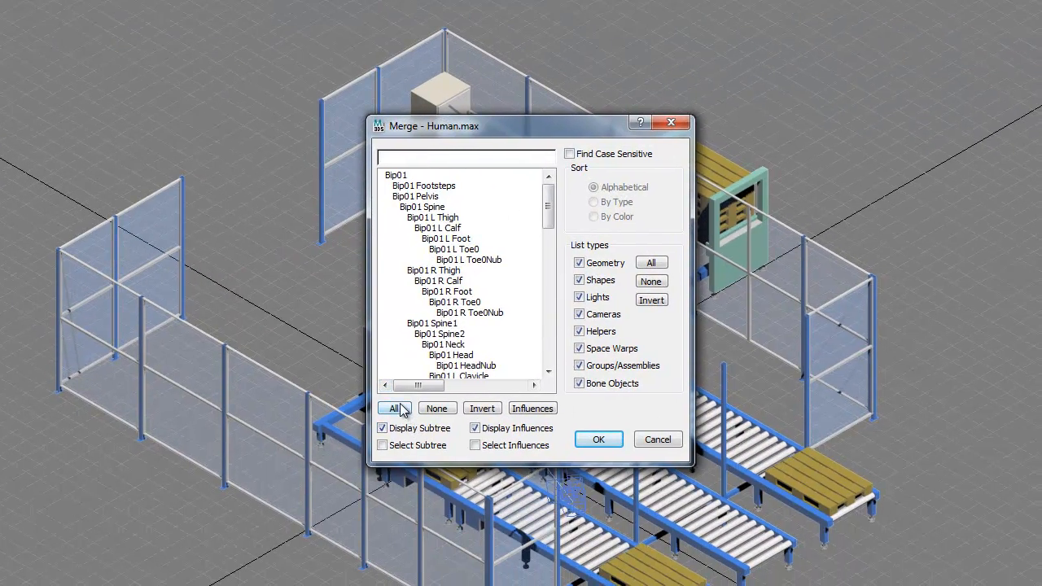
click(394, 408)
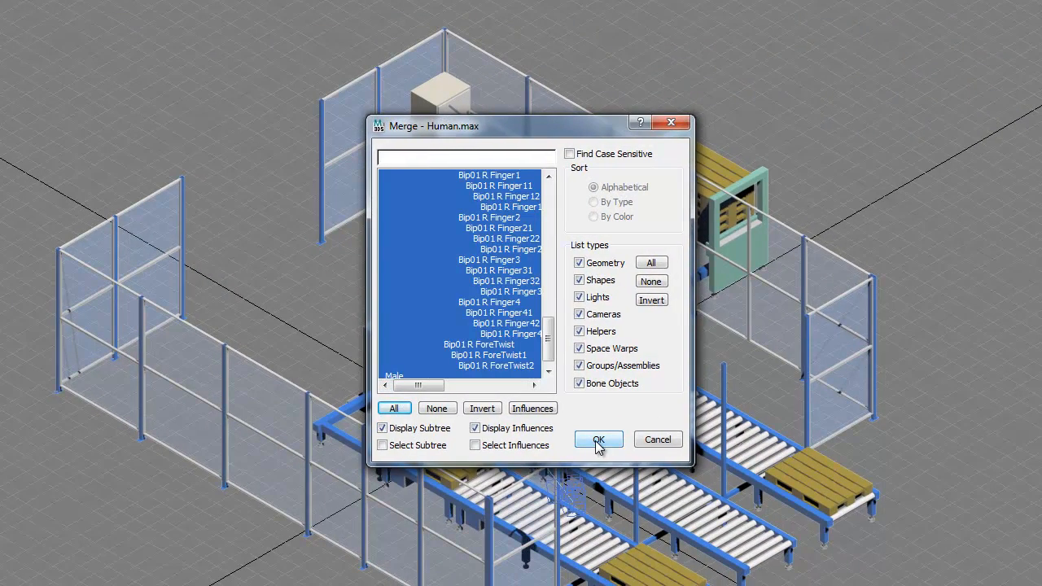
click(598, 440)
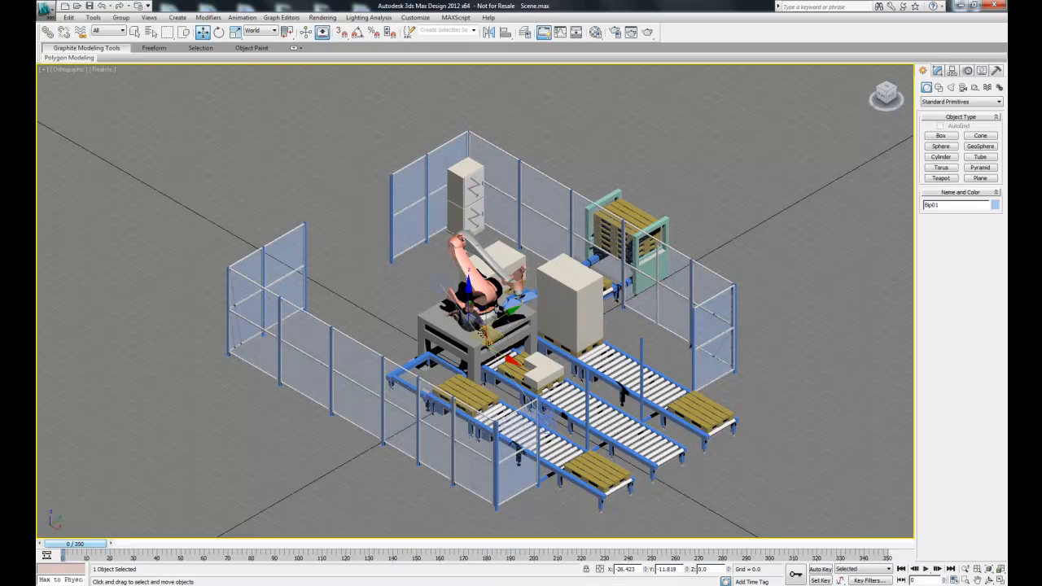
Move the merged human to the work cell's left corner, rotate it, and select its biped.
drag(469, 293, 310, 212)
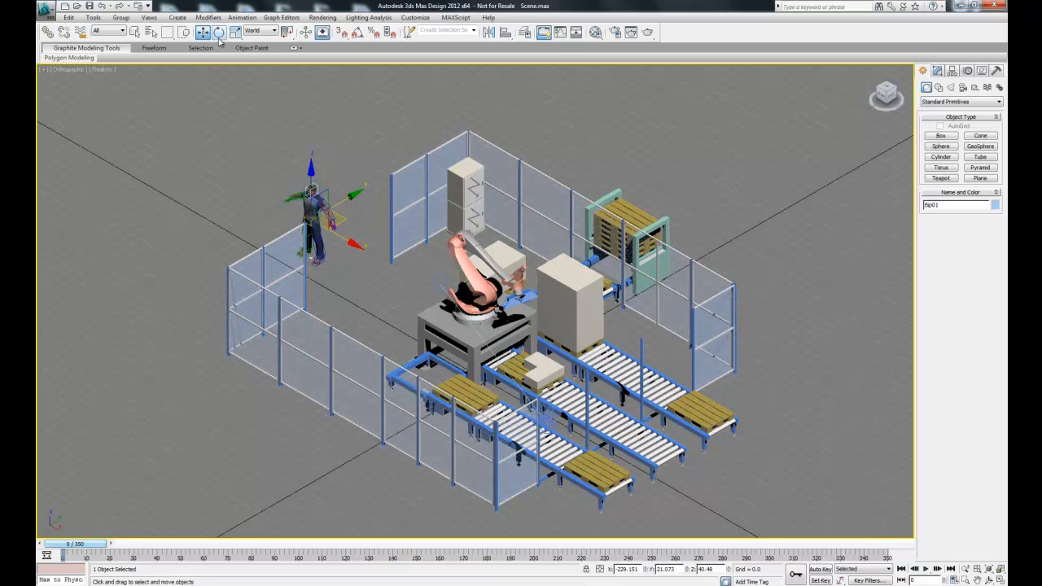
click(218, 32)
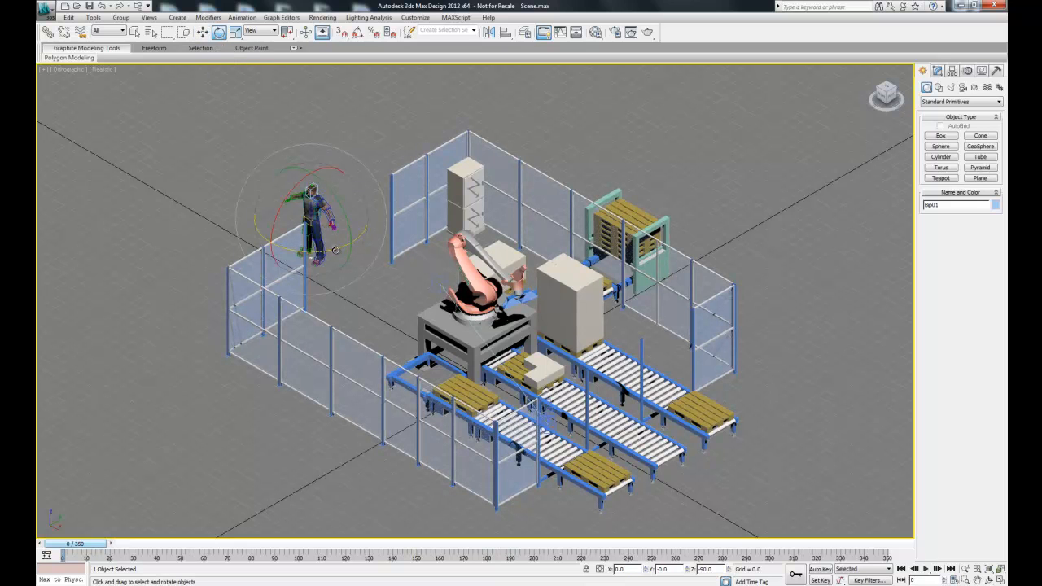
drag(334, 250, 407, 233)
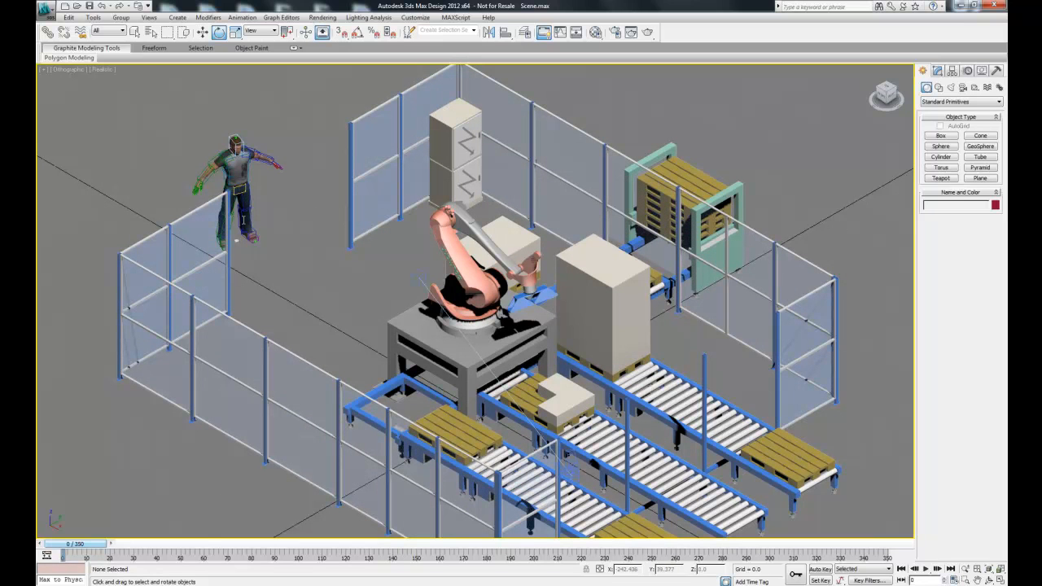
click(240, 188)
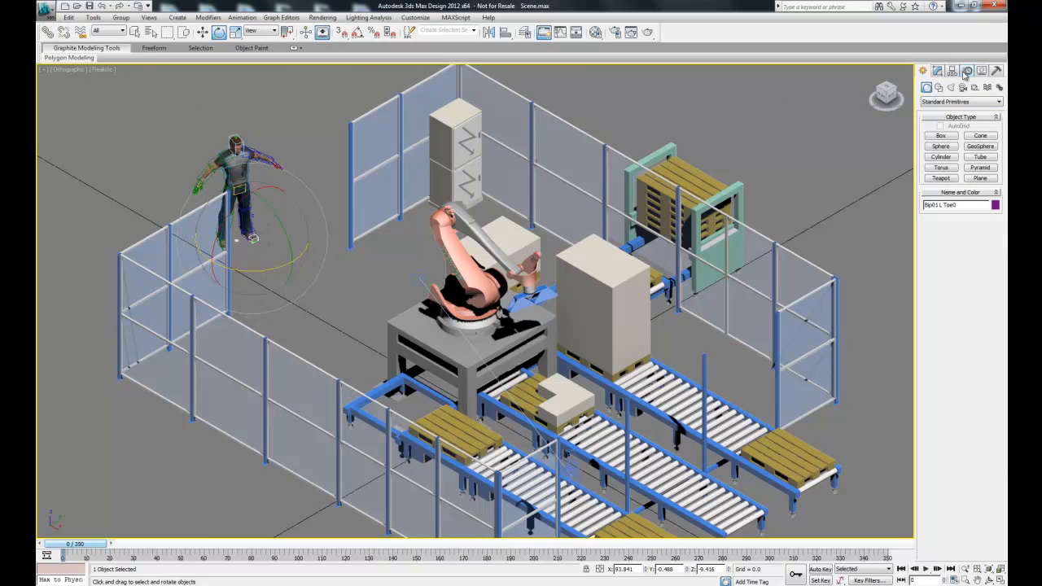
Create multiple footsteps with keys for the human in the Motion panel, then play the walk.
click(967, 70)
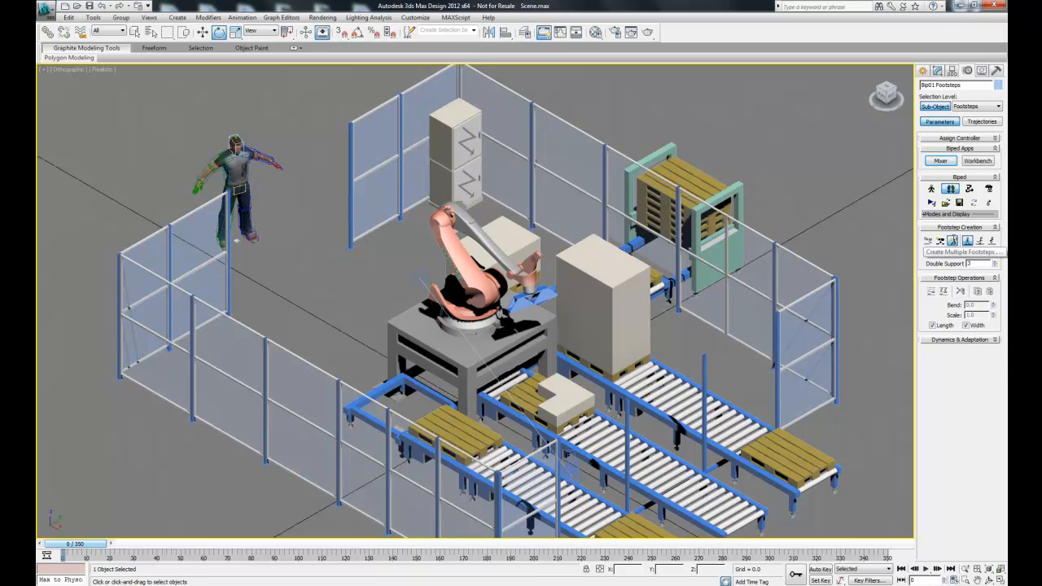
click(953, 252)
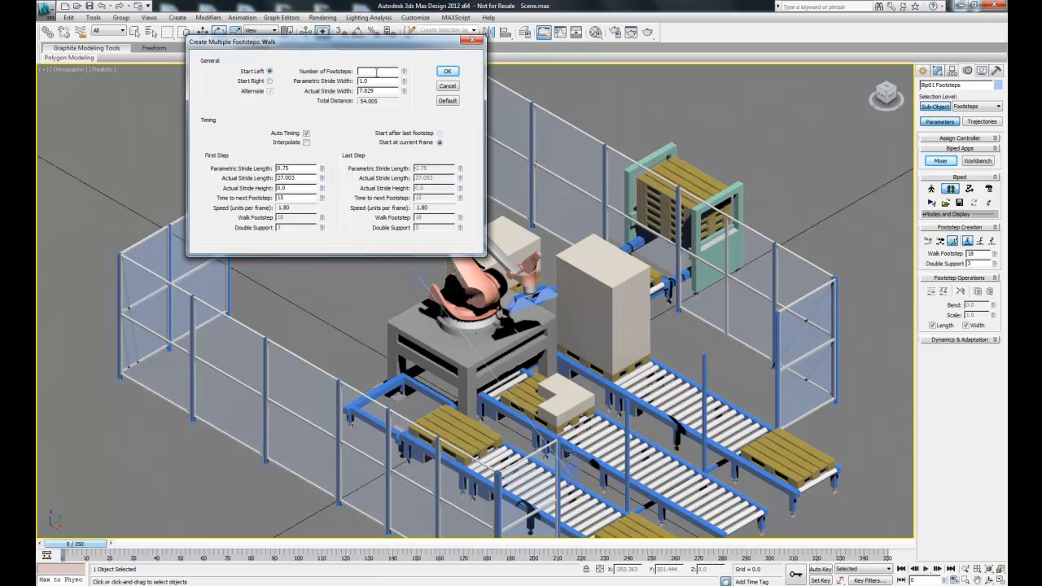
click(447, 71)
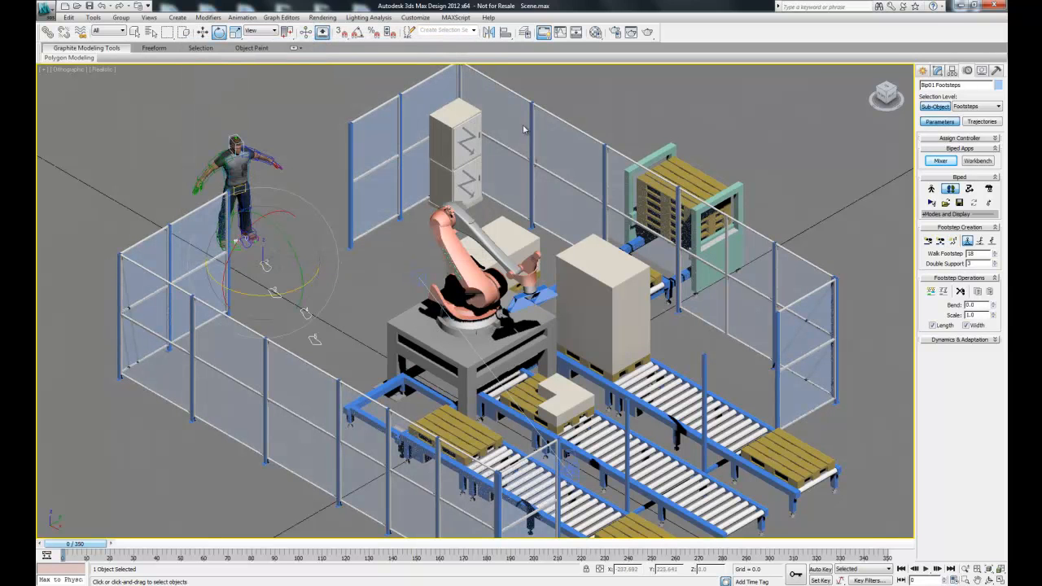
click(932, 292)
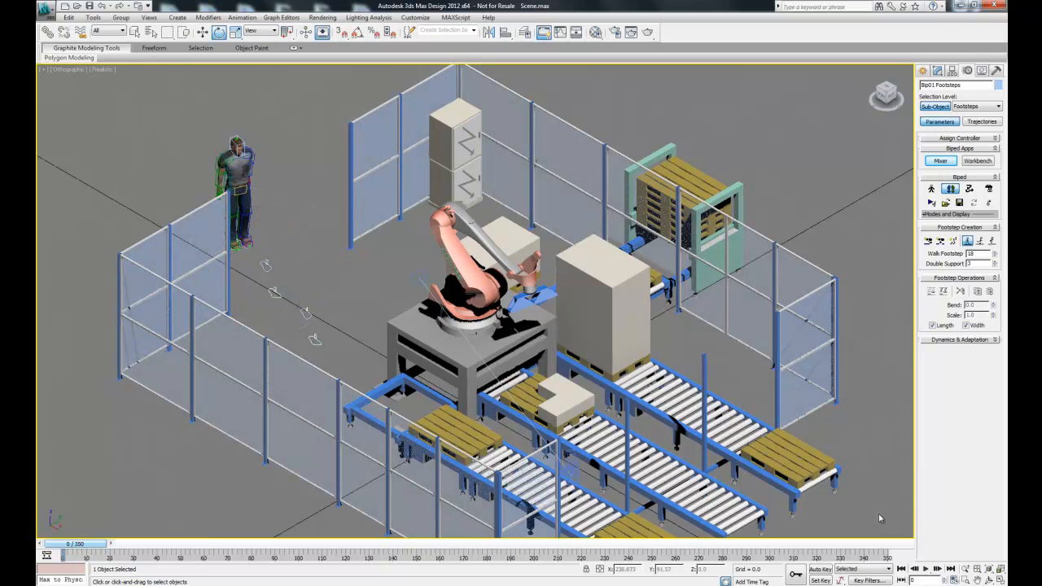
click(926, 570)
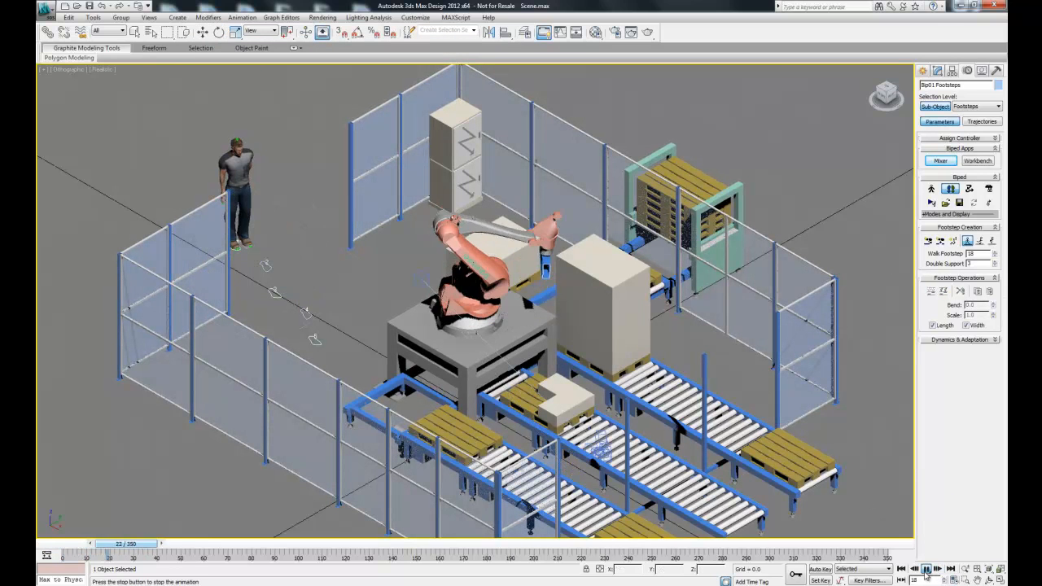